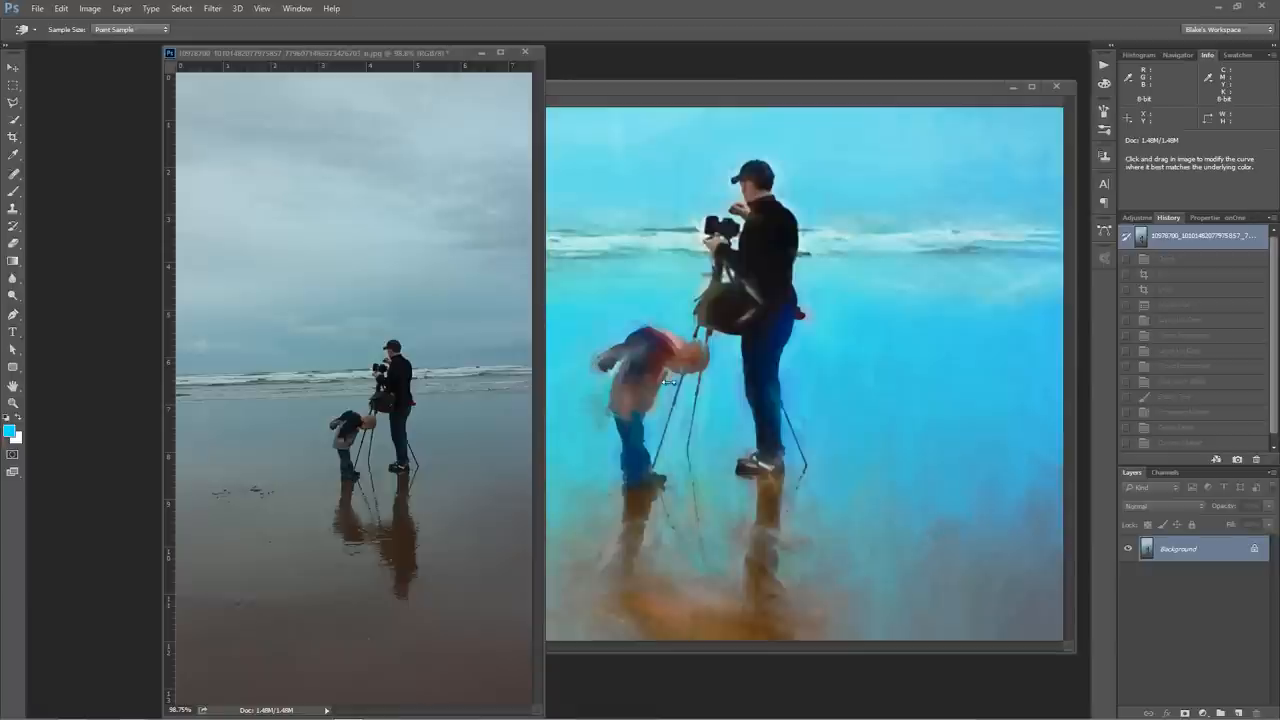
pyautogui.moveTo(358, 160)
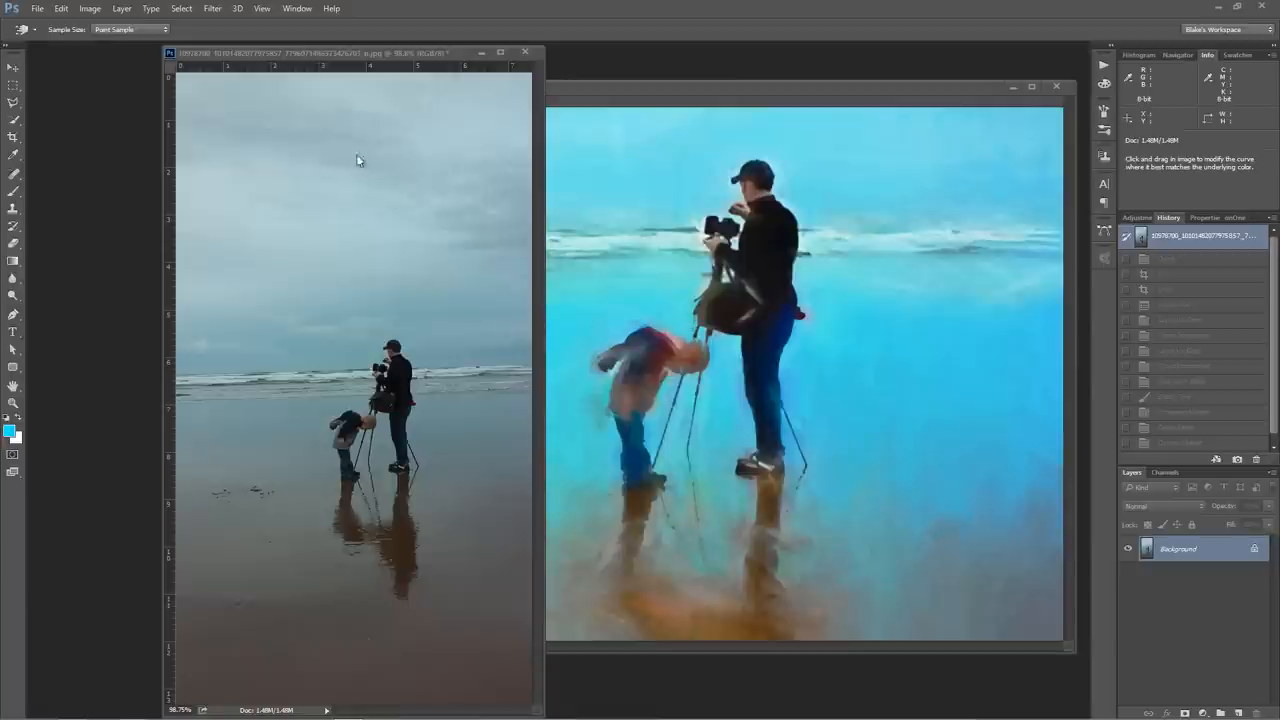
pyautogui.moveTo(330, 56)
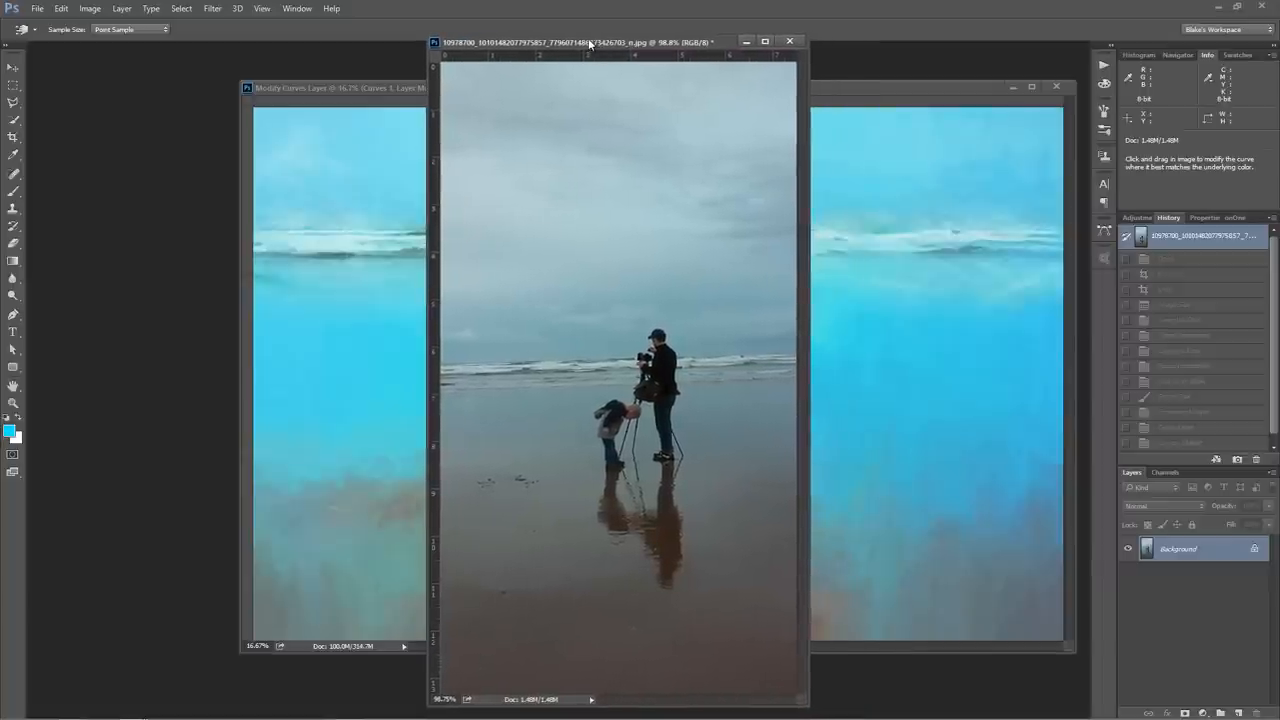
# - Move the original photo's window over the painted versions before closing them
pyautogui.moveTo(590, 42); pyautogui.dragTo(600, 46)
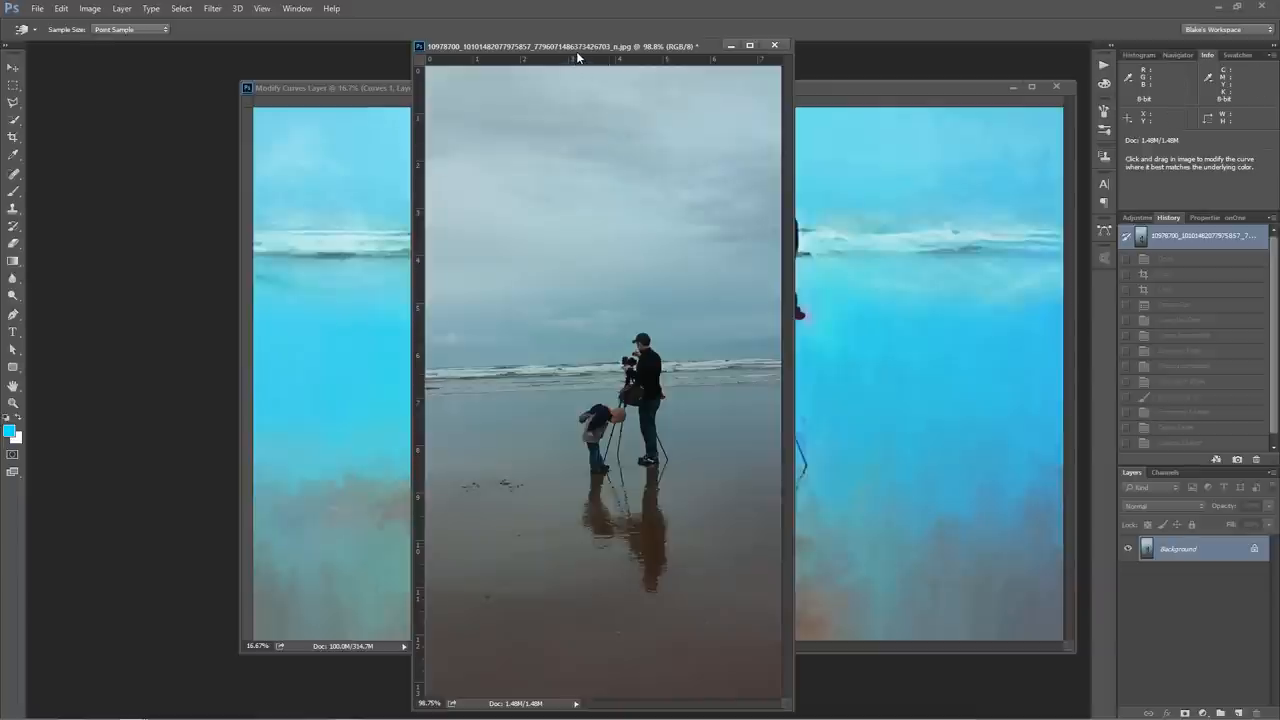
pyautogui.moveTo(572, 56)
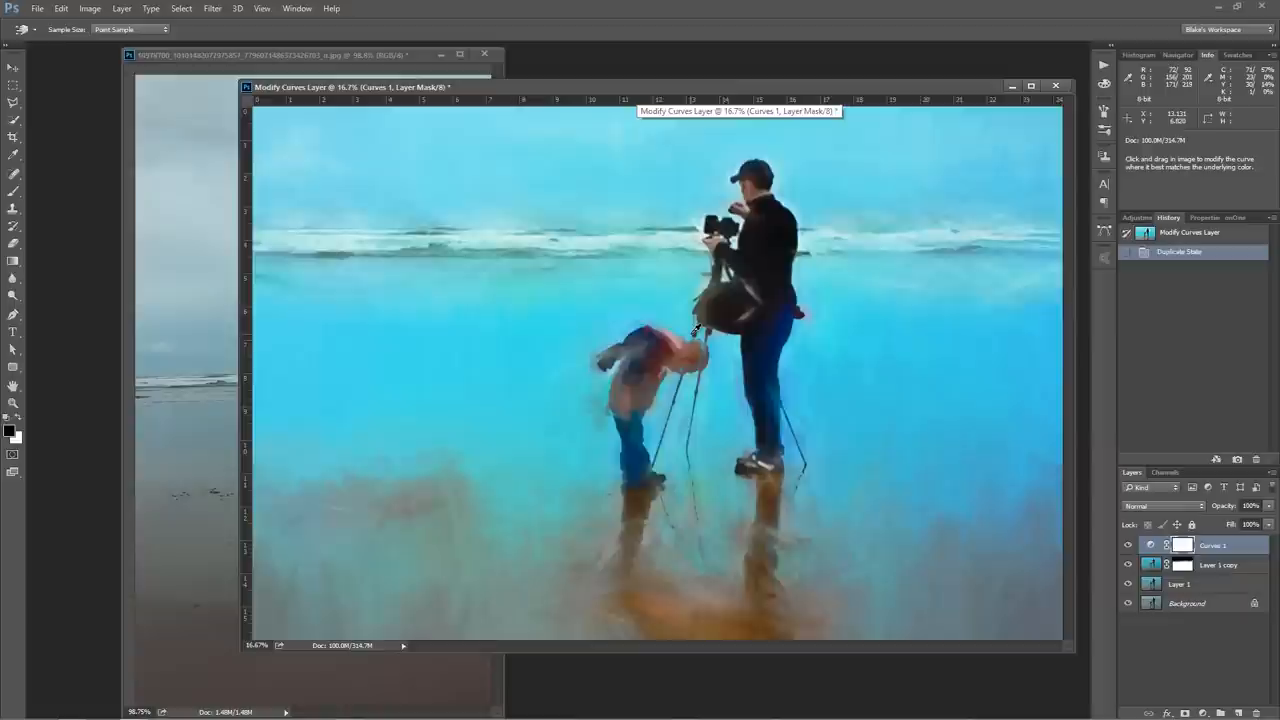
pyautogui.moveTo(532, 240)
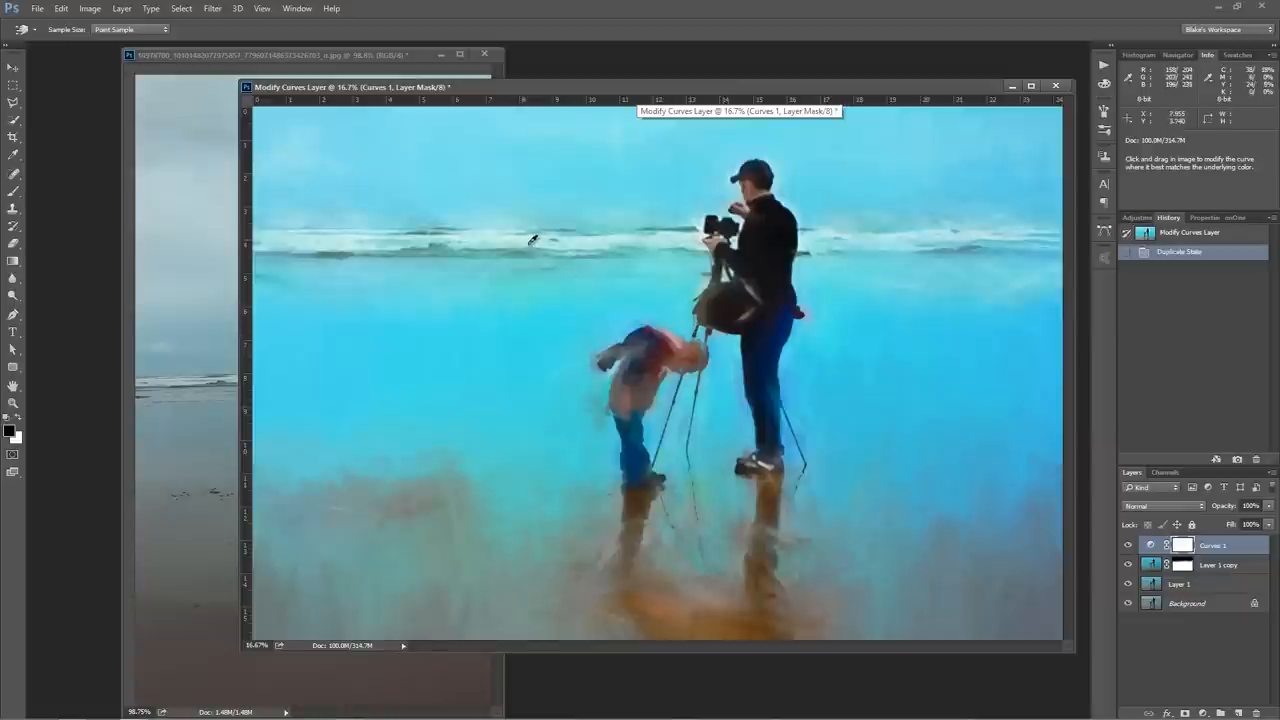
pyautogui.moveTo(660, 358)
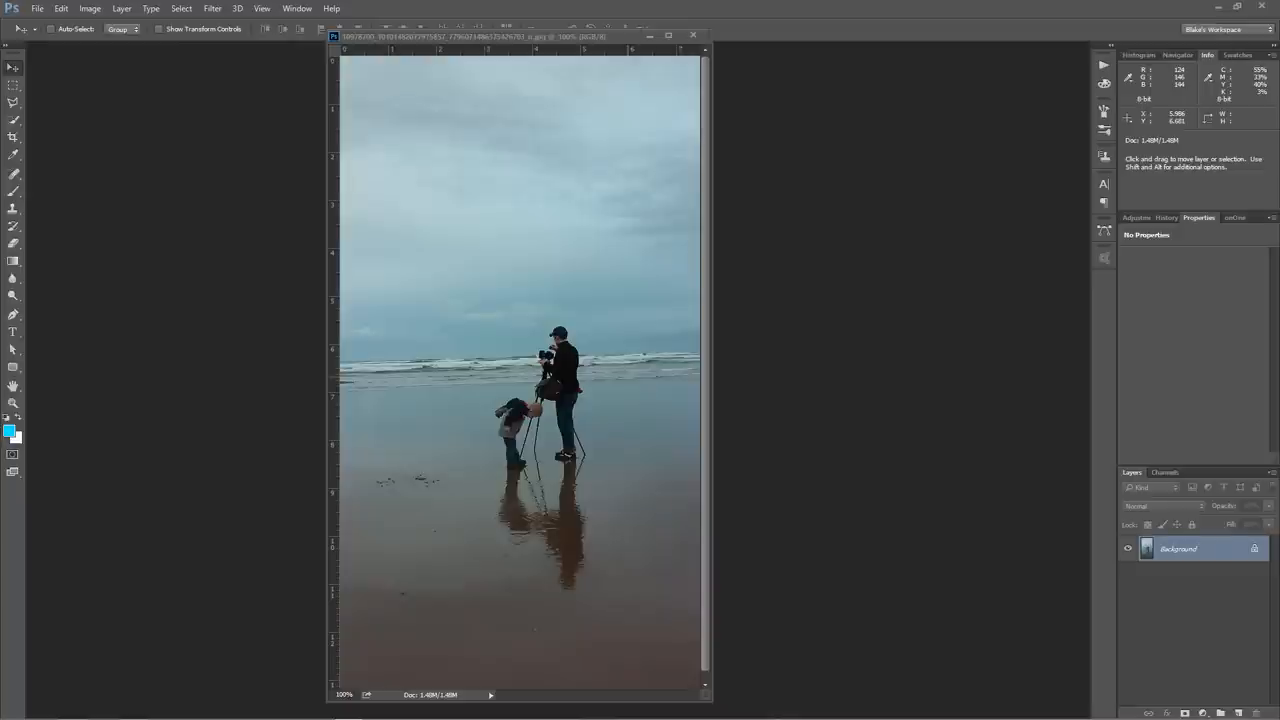
pyautogui.moveTo(1212, 292)
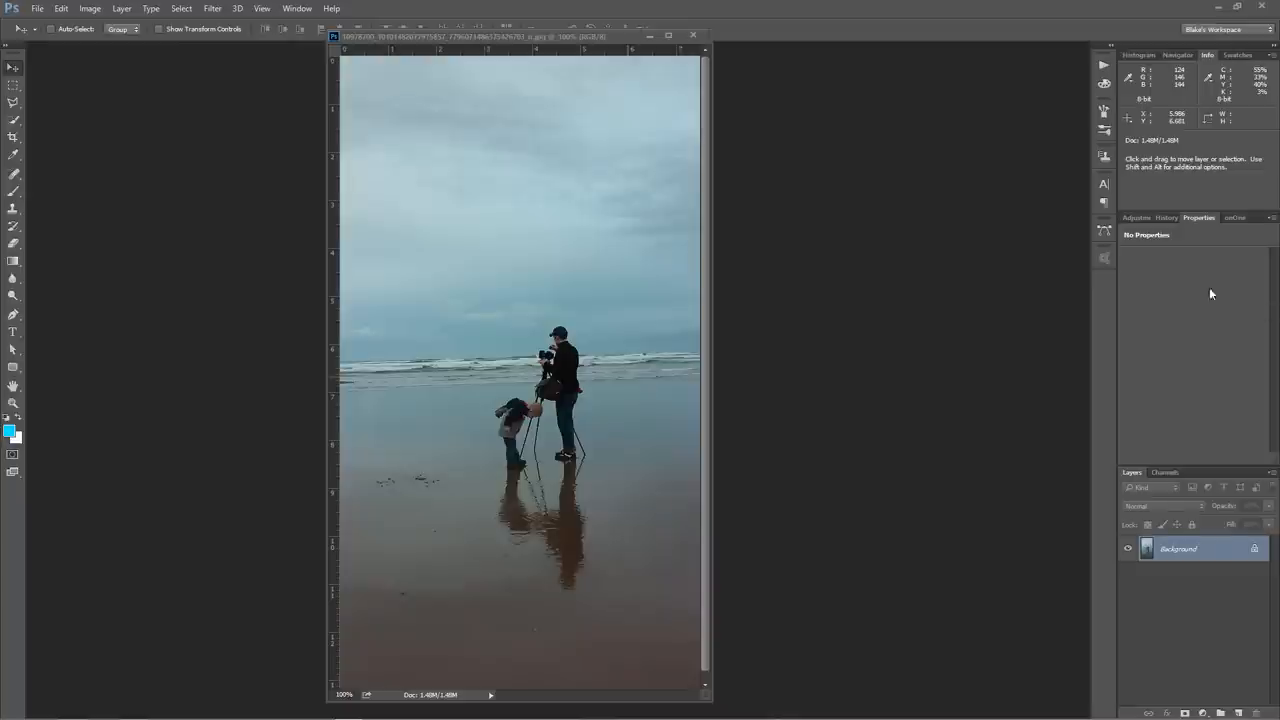
pyautogui.moveTo(144, 282)
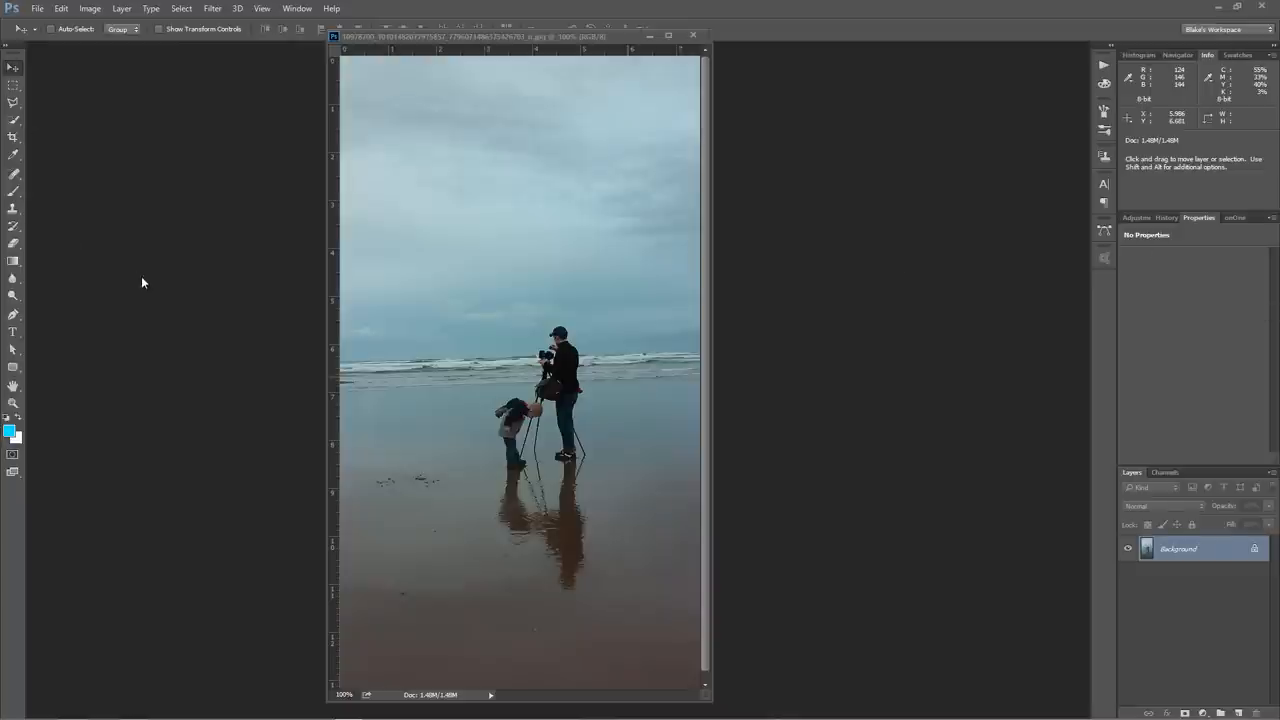
# - Crop the photo to a wide landscape frame, trimming sky above and sand below the figures
pyautogui.click(12, 136)
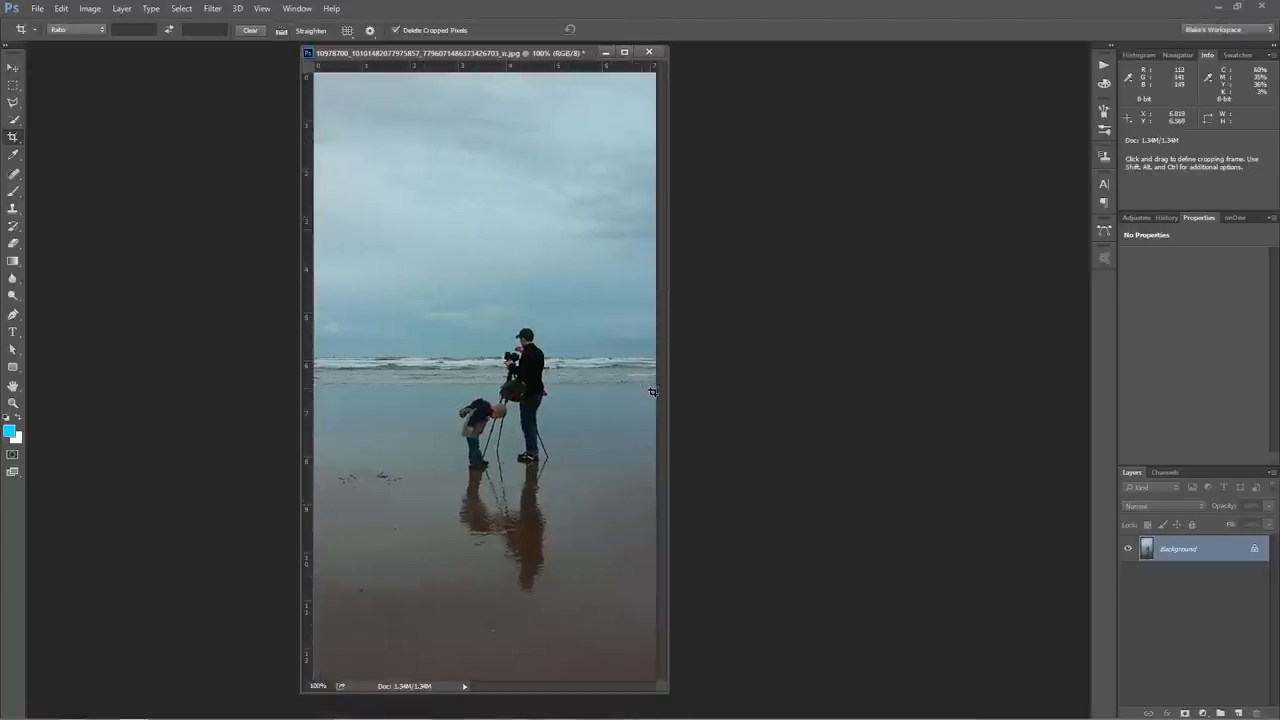
pyautogui.moveTo(476, 378)
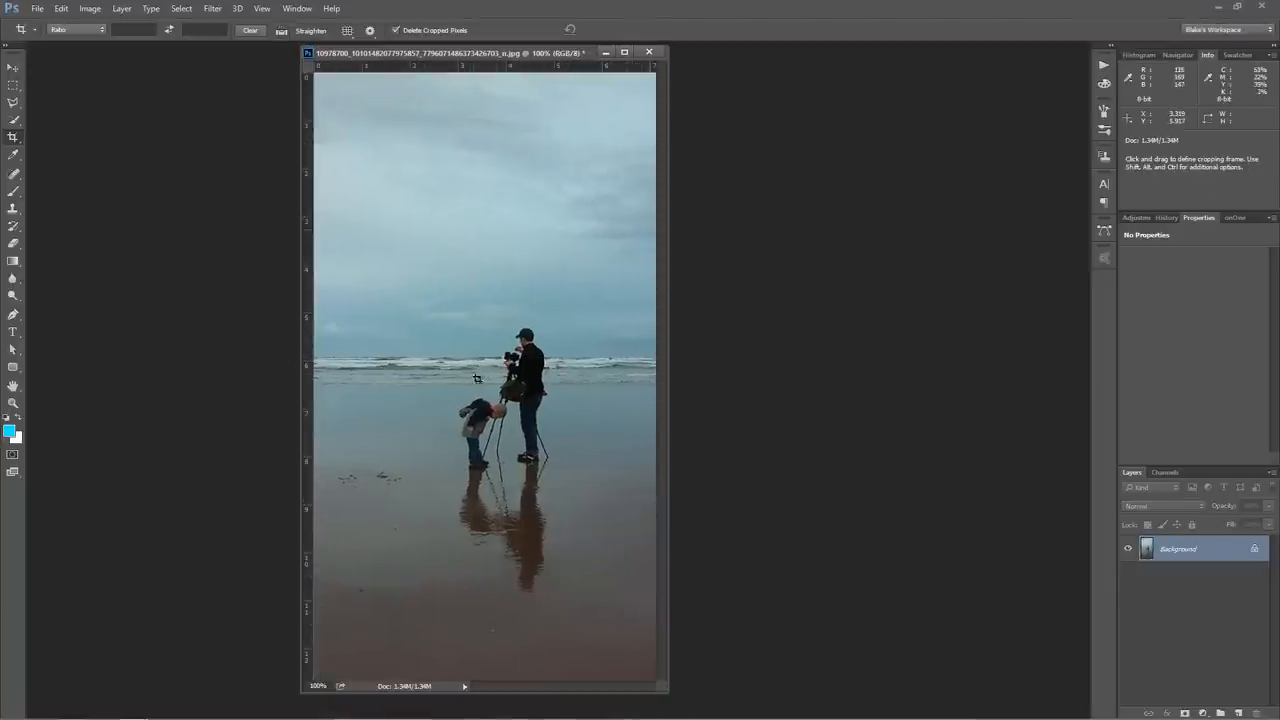
pyautogui.click(484, 376)
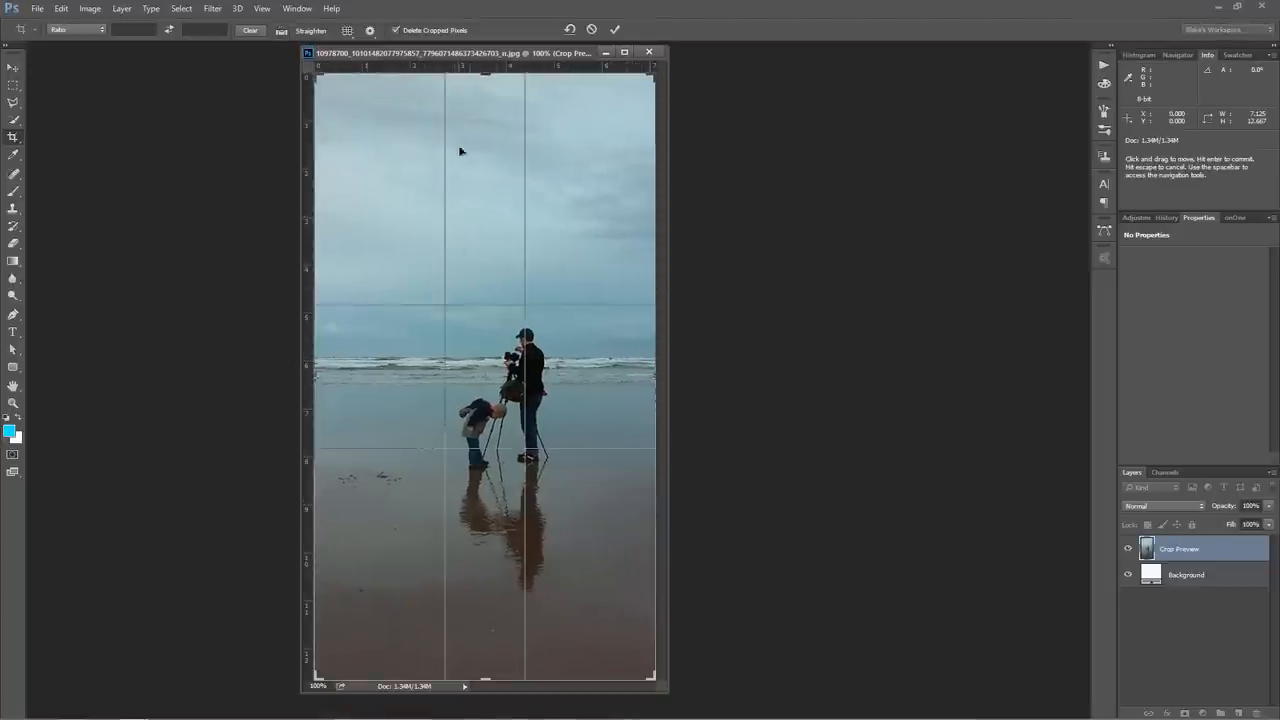
pyautogui.moveTo(484, 70); pyautogui.dragTo(484, 184)
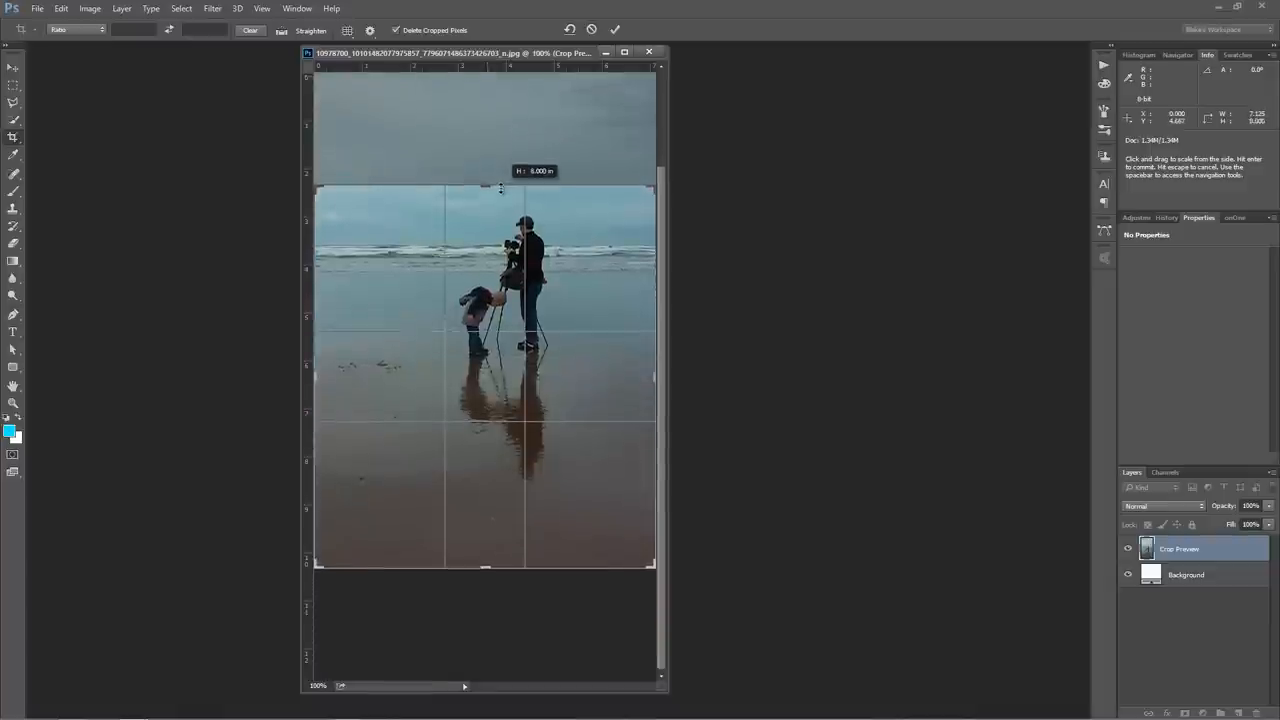
pyautogui.moveTo(484, 564); pyautogui.dragTo(484, 530)
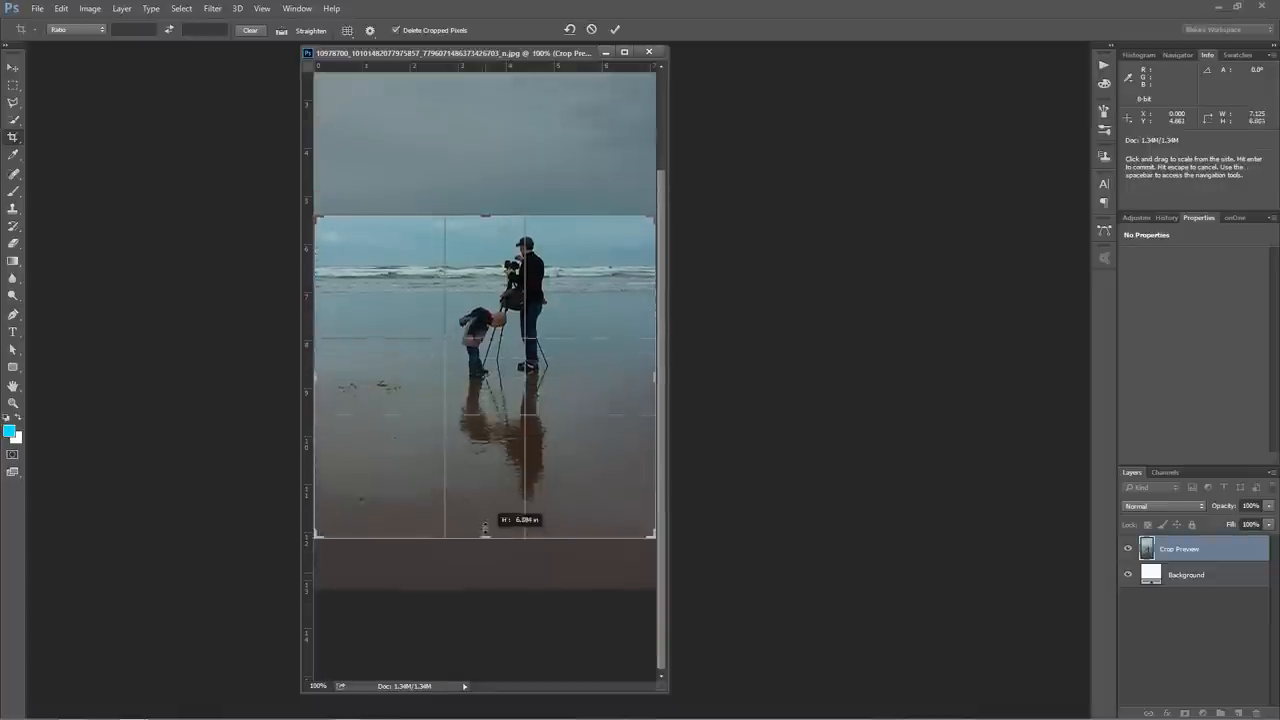
pyautogui.moveTo(484, 530); pyautogui.dragTo(484, 490)
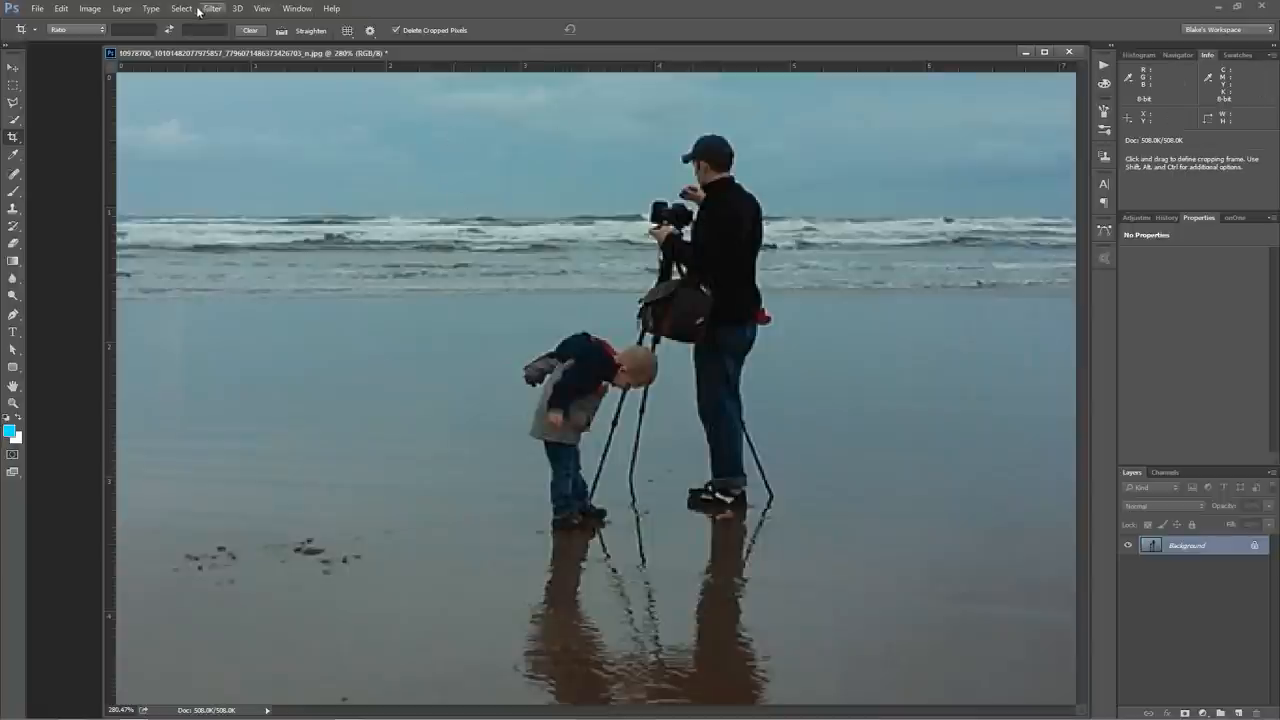
# - Bring up Image Size for the 513 × 338 px crop and compute the 0.173394 scale factor
pyautogui.click(88, 8)
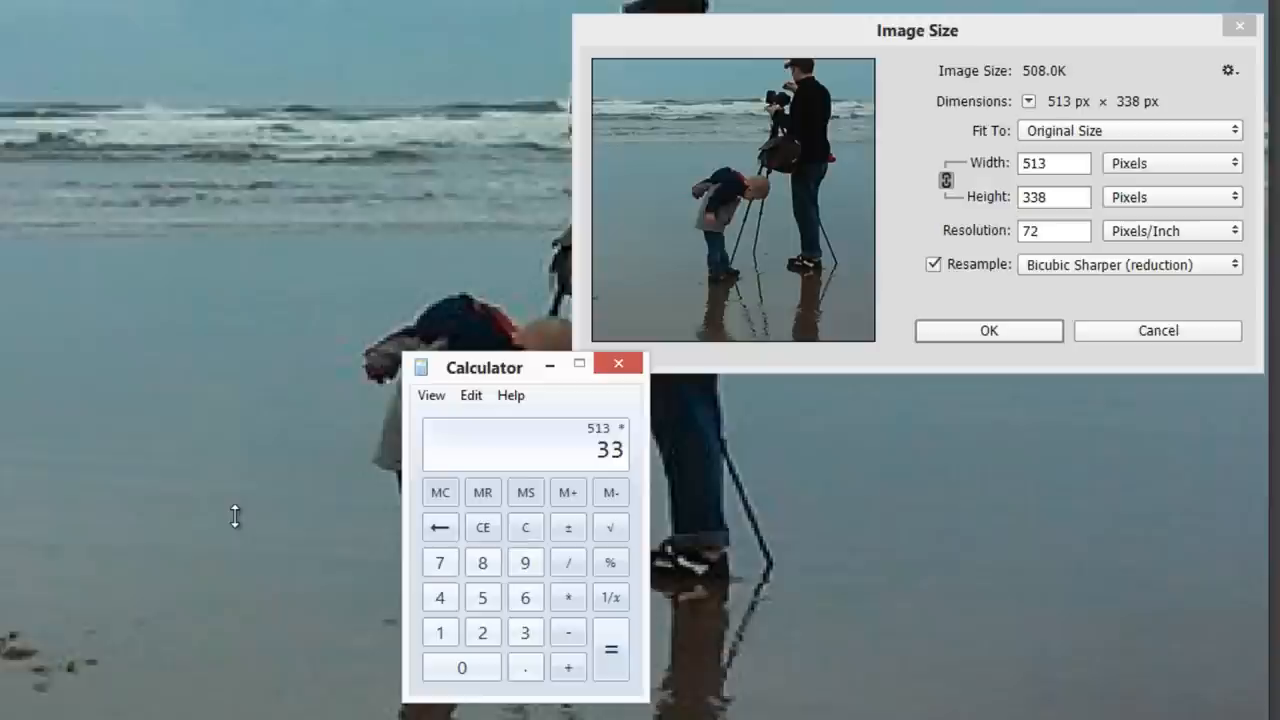
pyautogui.click(612, 650)
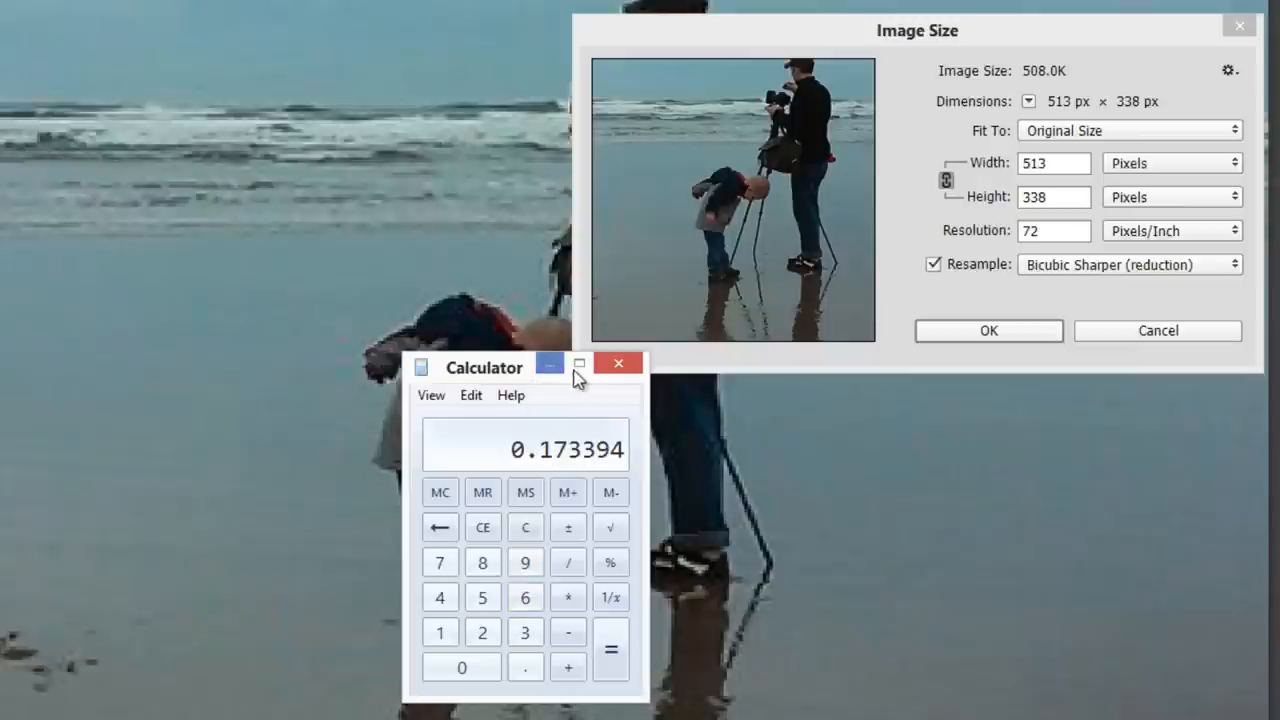
pyautogui.moveTo(618, 364)
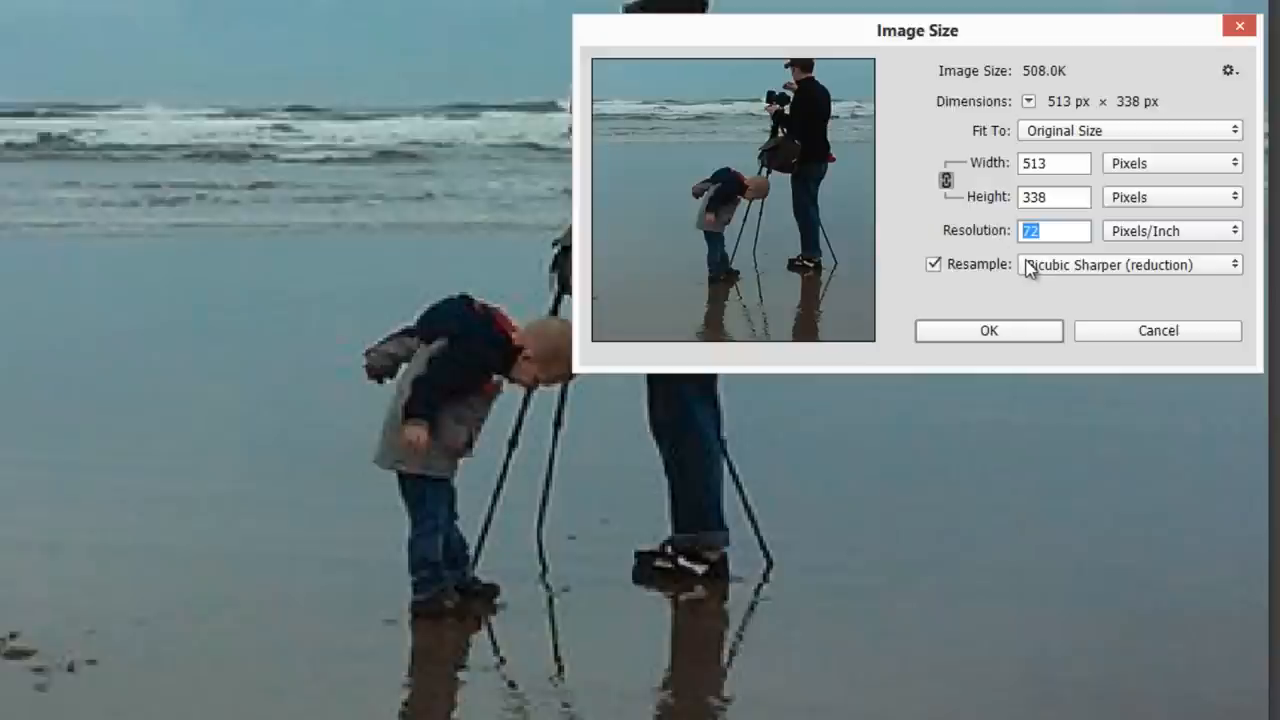
# - Resize the photo to 300 ppi with a width of 20 inches, giving 7285 × 4800 px
pyautogui.click(1052, 230)
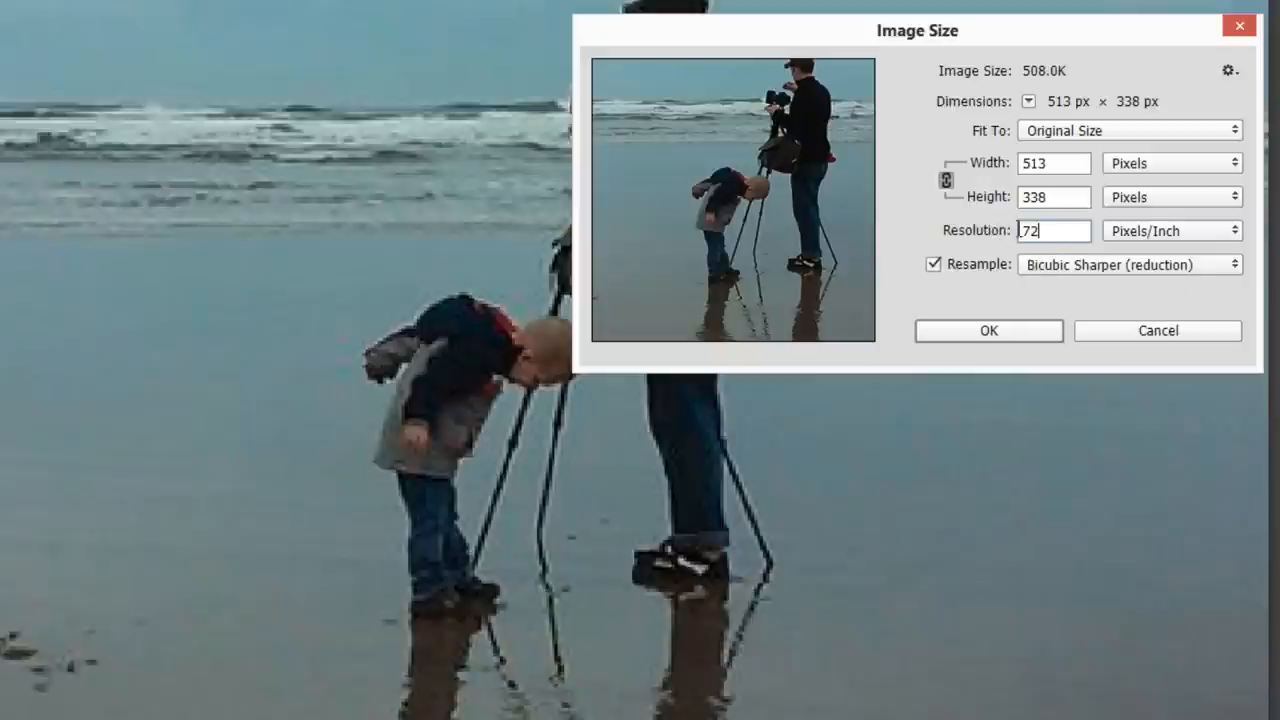
pyautogui.write('300')
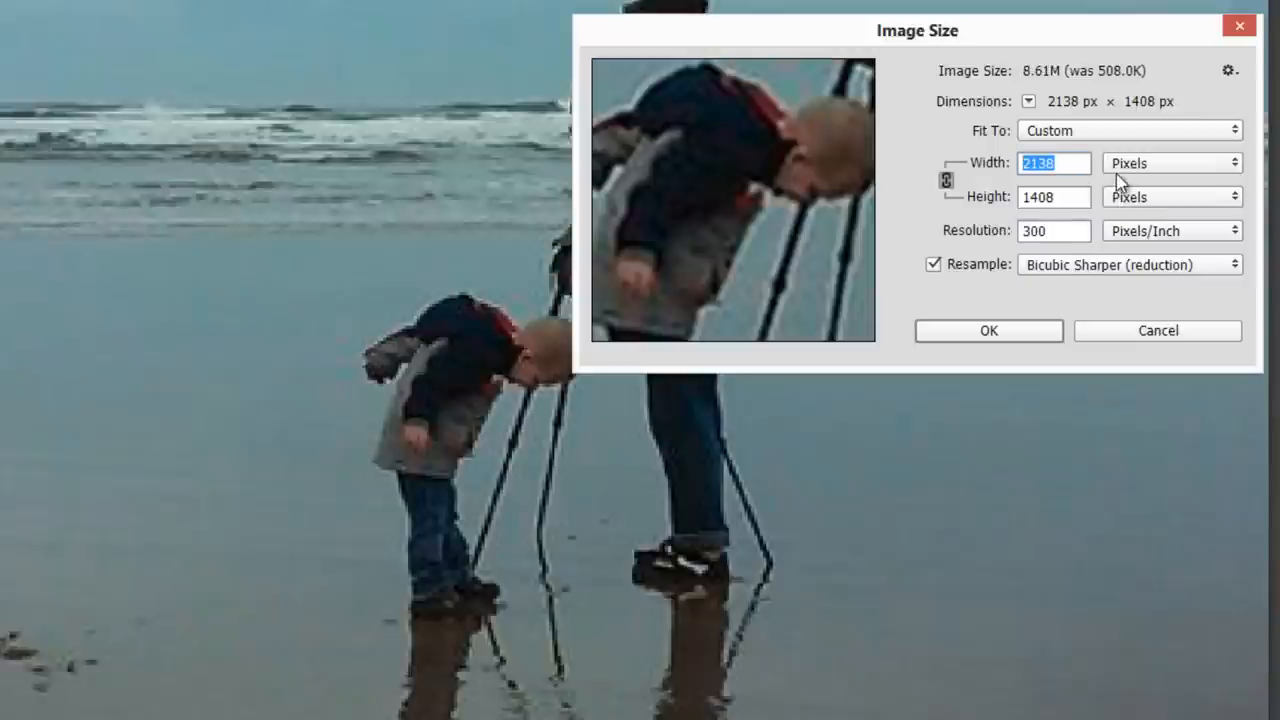
pyautogui.click(1170, 164)
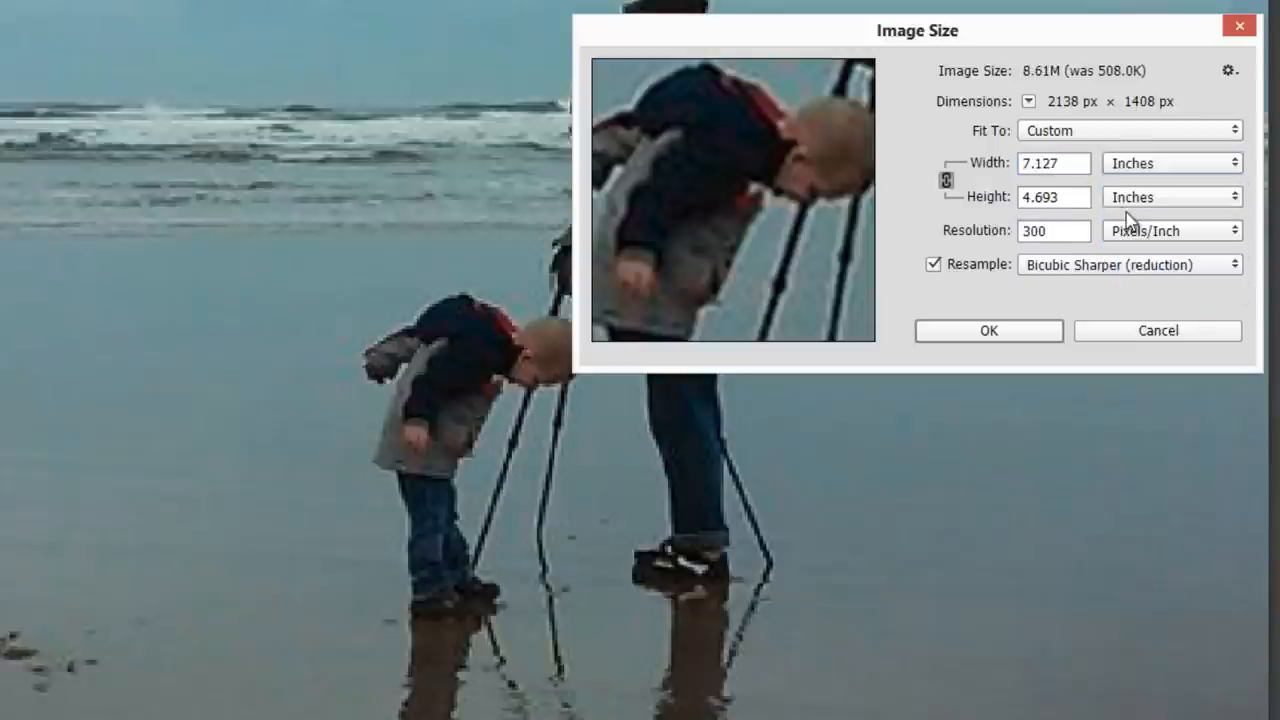
pyautogui.tripleClick(1052, 164)
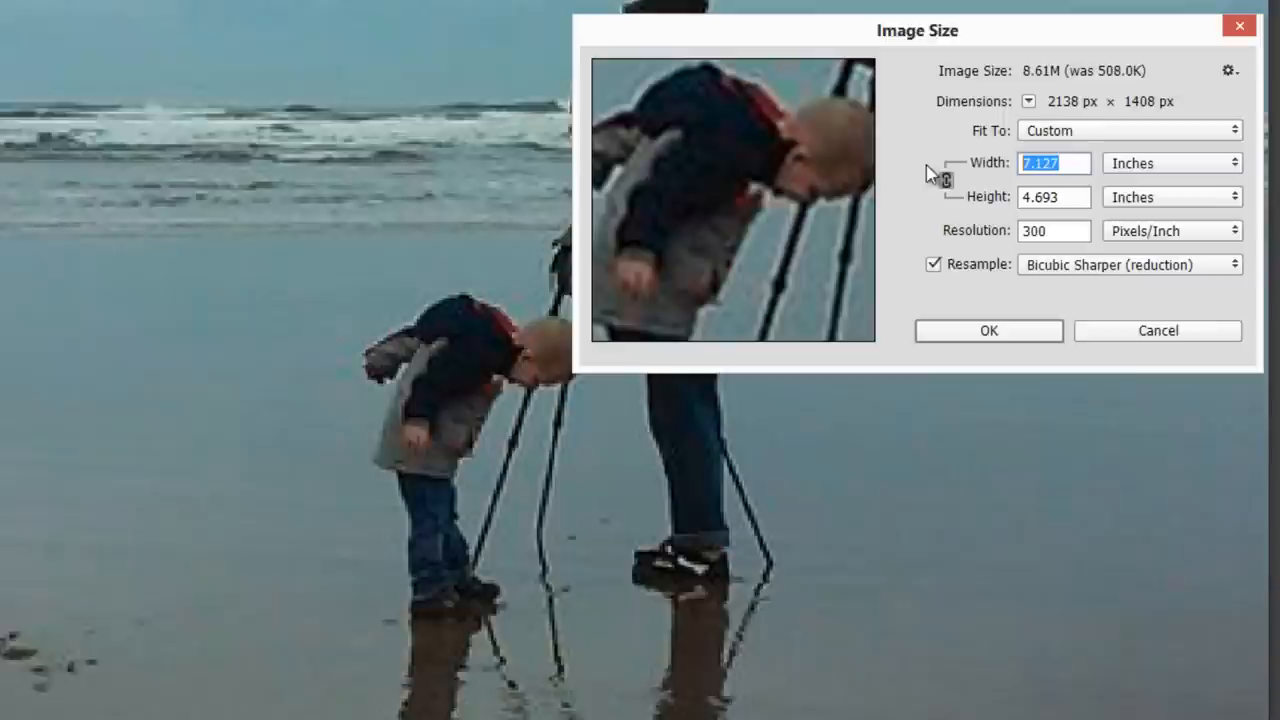
pyautogui.write('20')
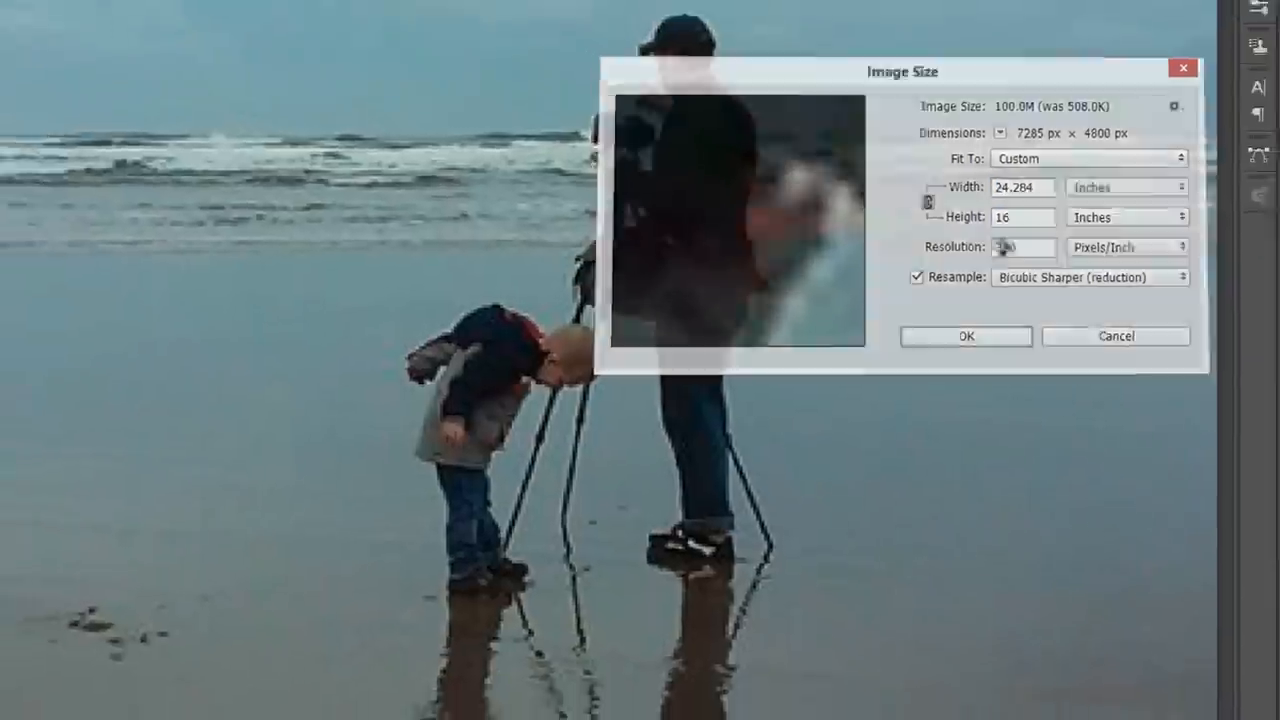
pyautogui.click(964, 336)
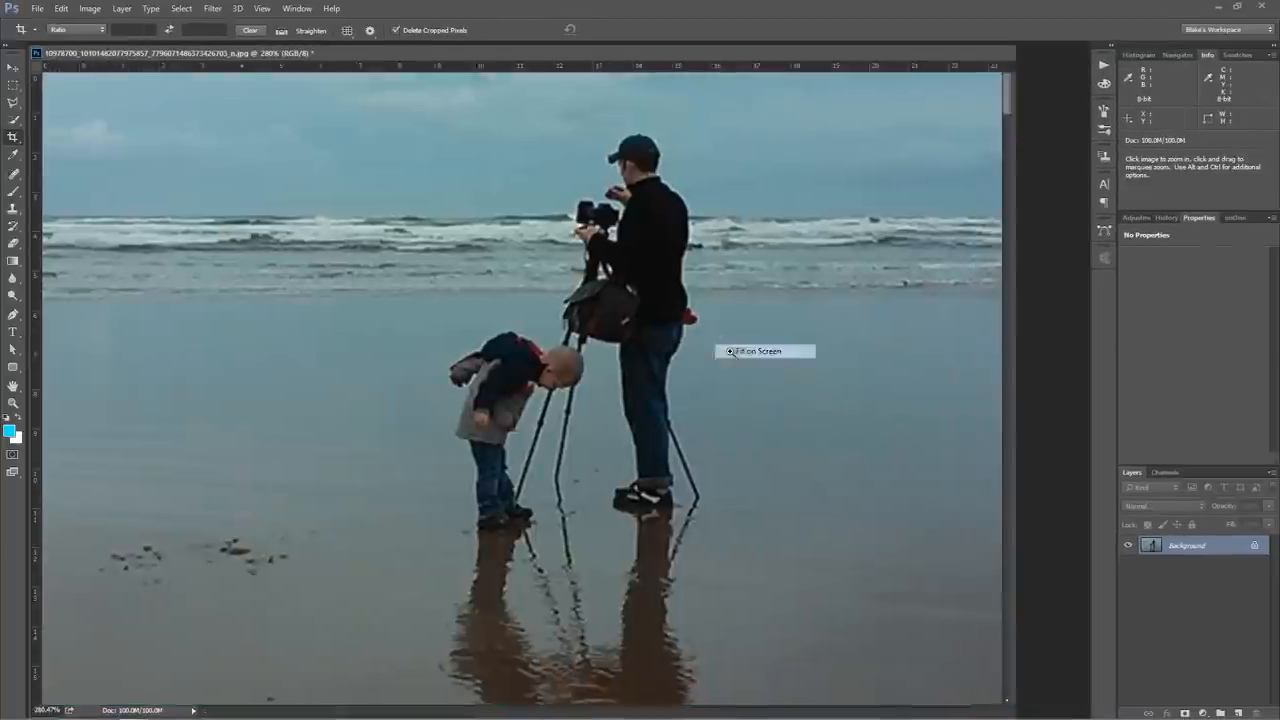
# - Apply an automatic tone adjustment so sky, sea and sand look richer and bluer
pyautogui.click(736, 352)
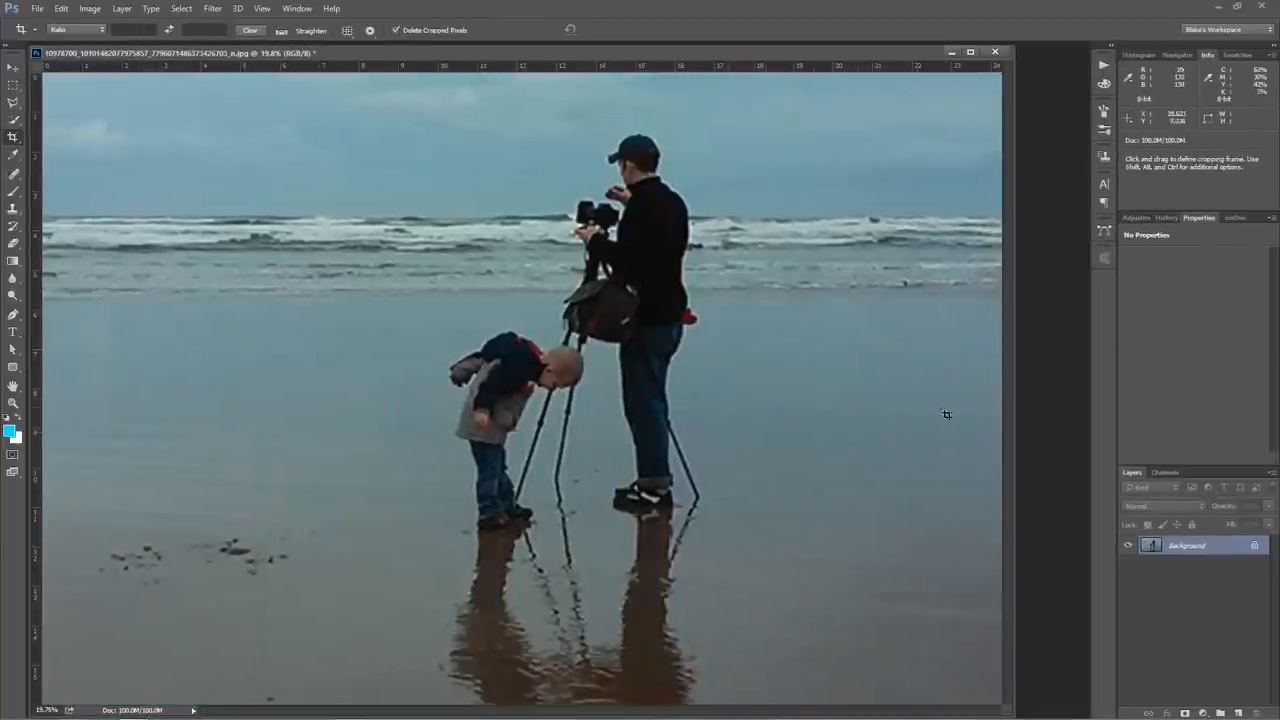
pyautogui.moveTo(984, 352)
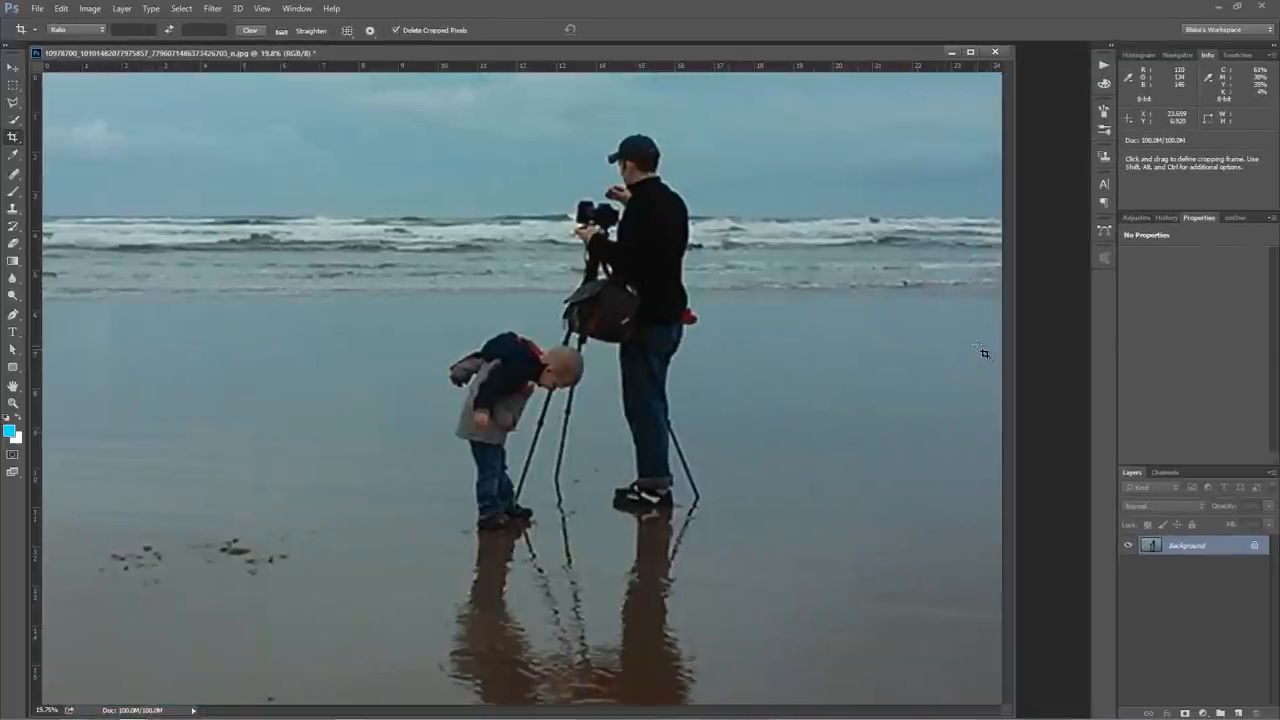
pyautogui.moveTo(80, 430)
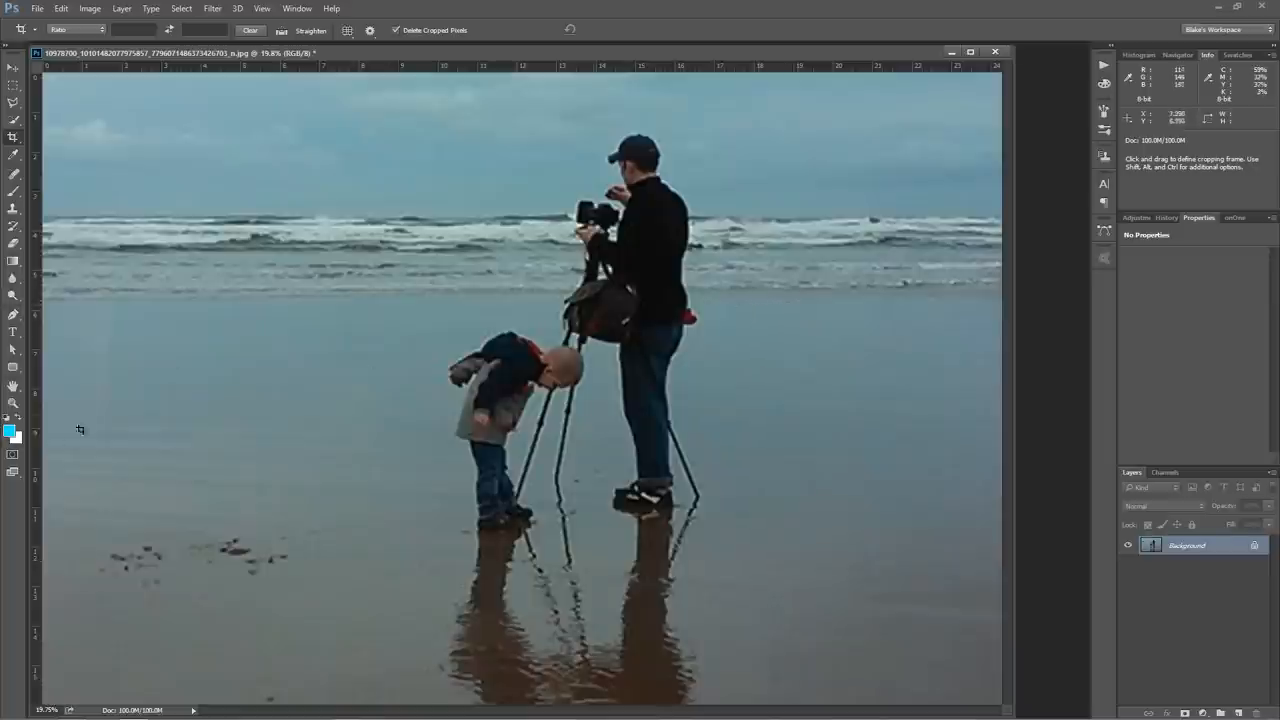
pyautogui.click(484, 414)
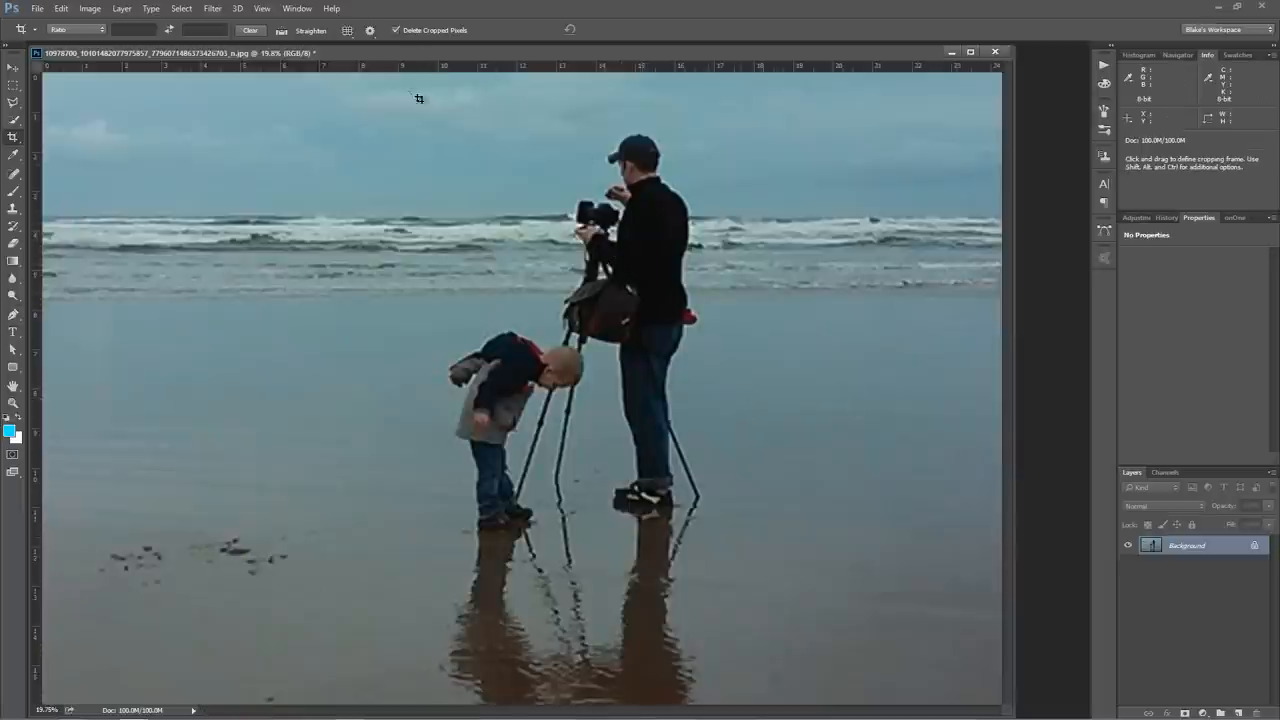
pyautogui.moveTo(776, 304)
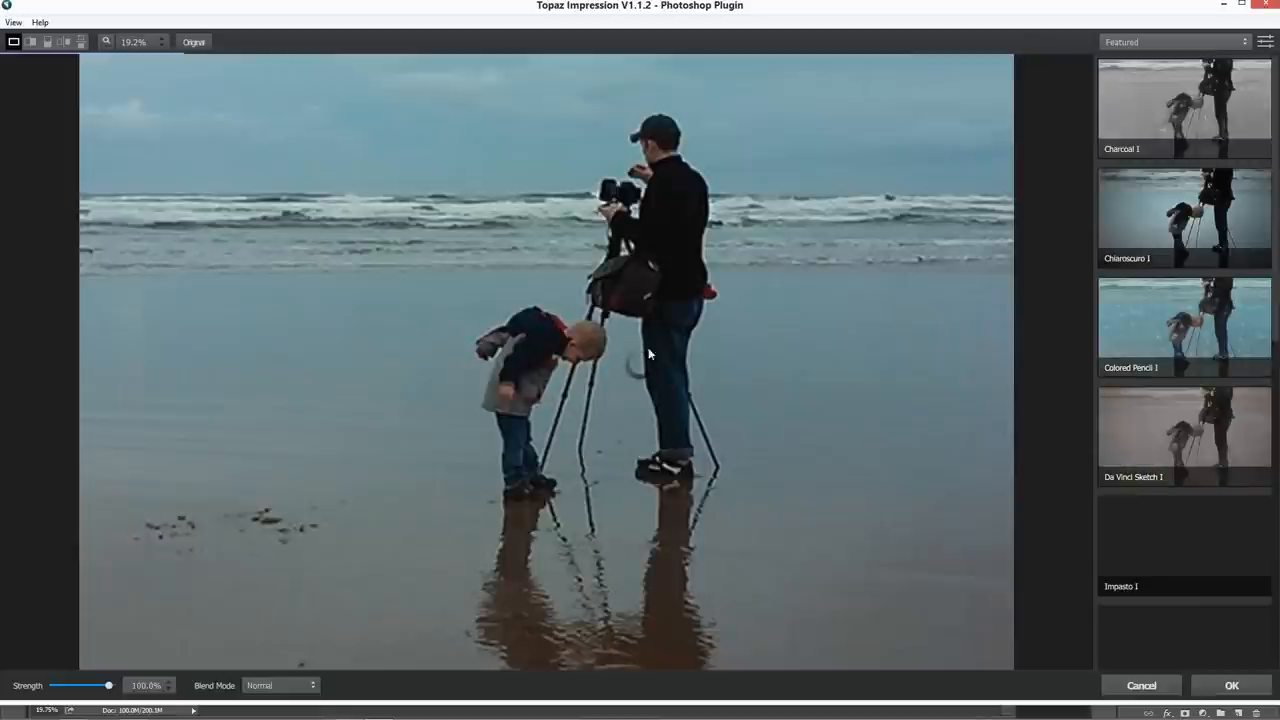
# - Choose the Oil Glaze preset from Topaz Impression's Painting category
pyautogui.click(1170, 40)
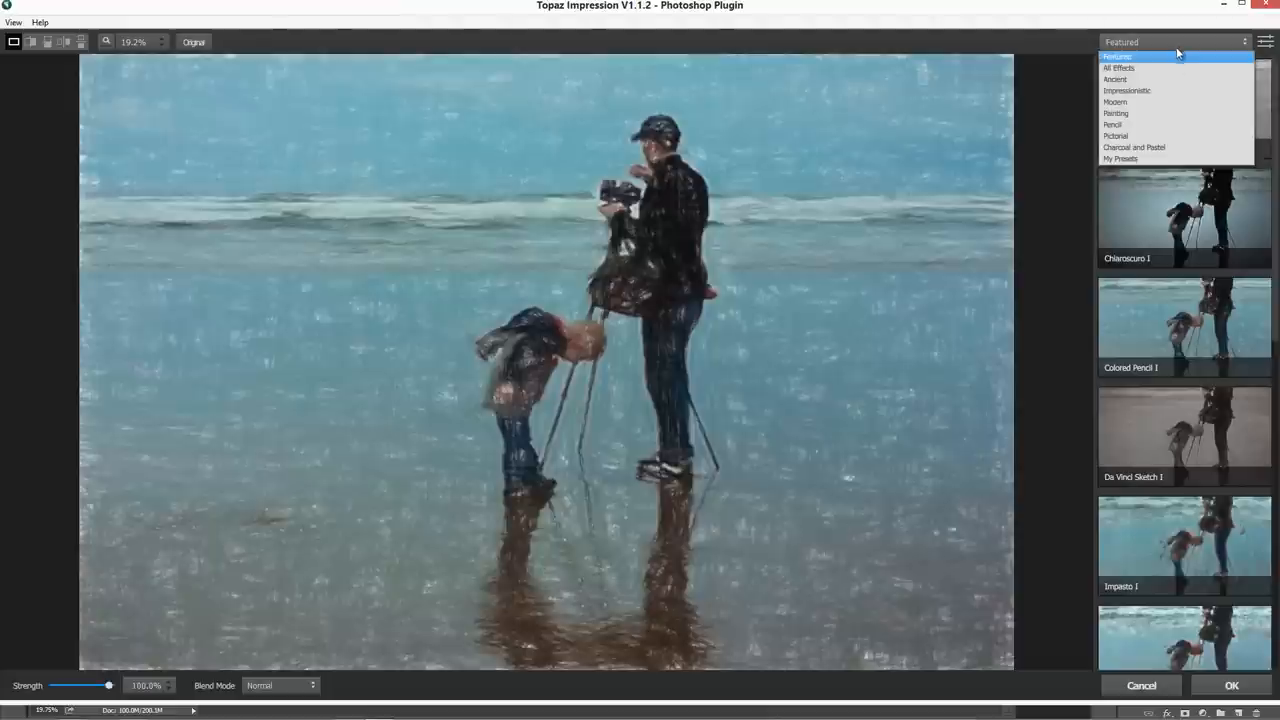
pyautogui.click(1116, 112)
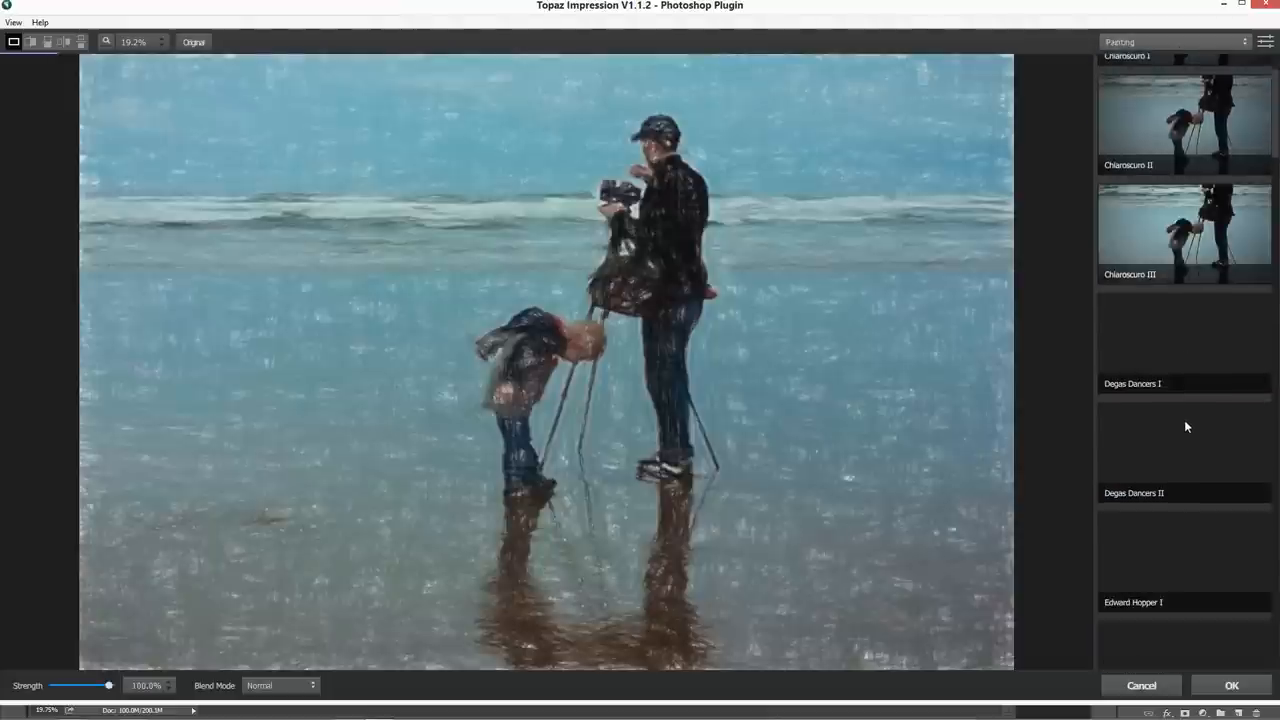
pyautogui.scroll(-3)
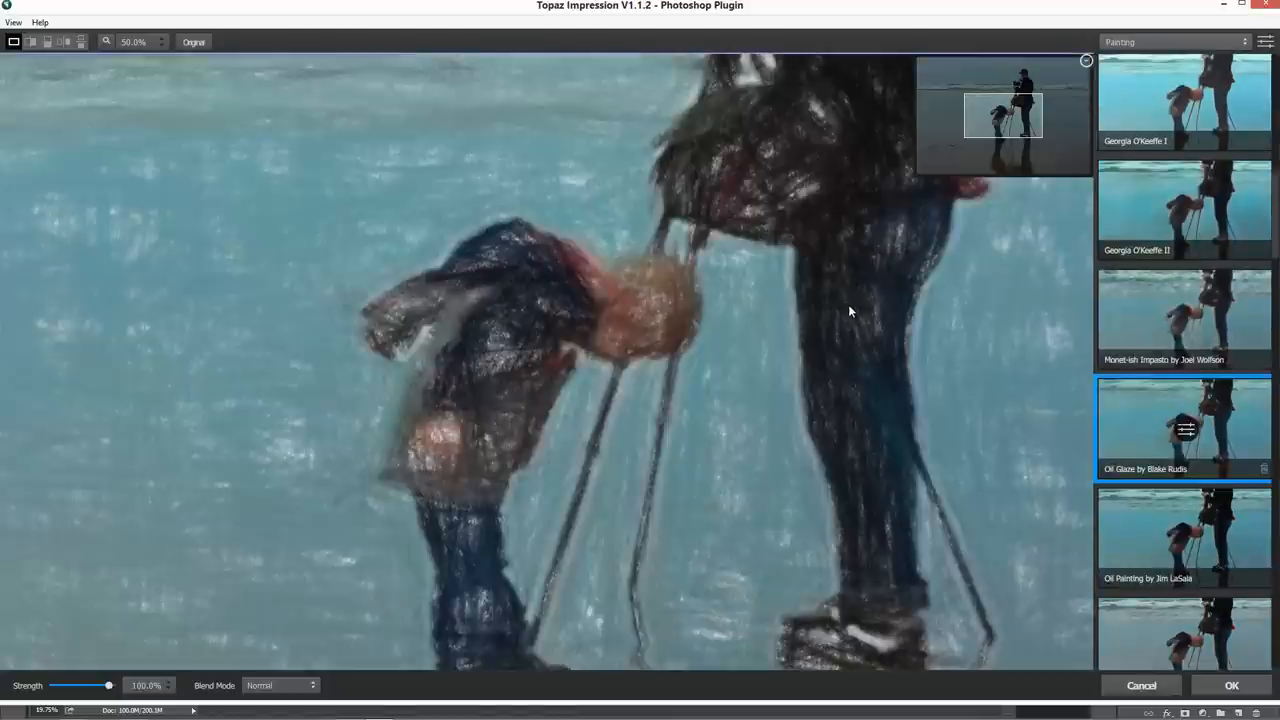
pyautogui.click(1232, 684)
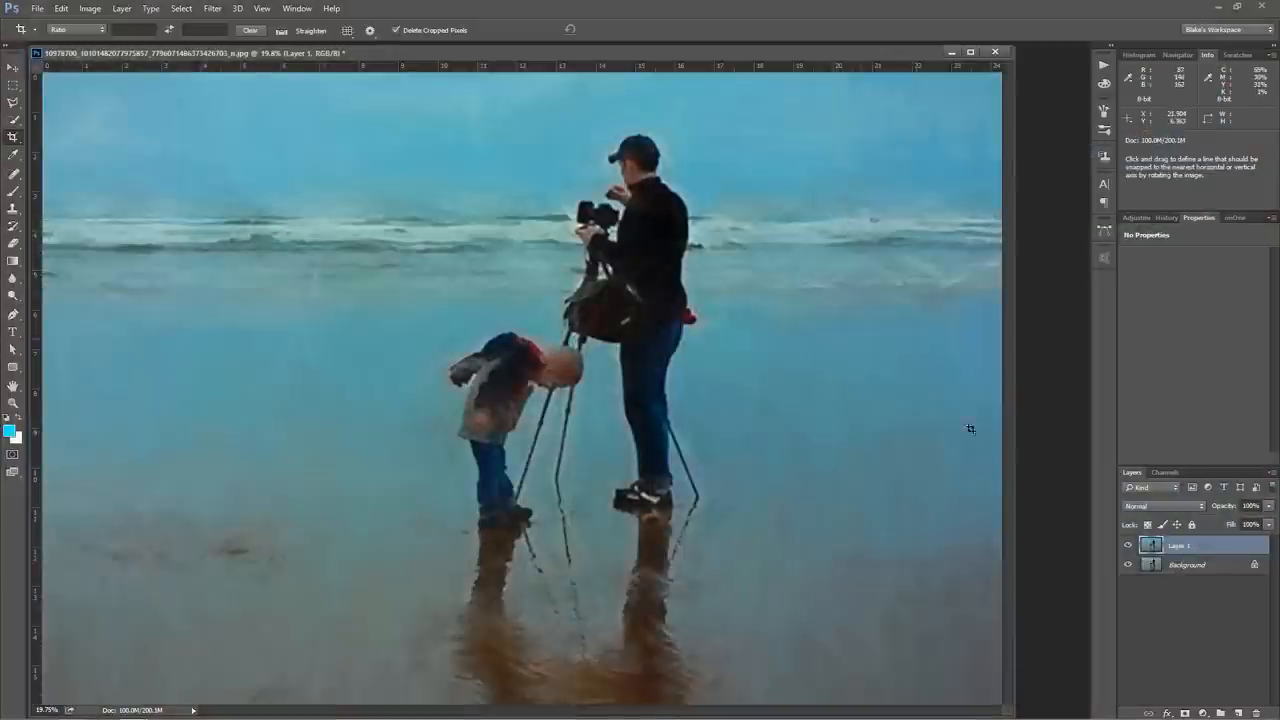
pyautogui.moveTo(960, 494)
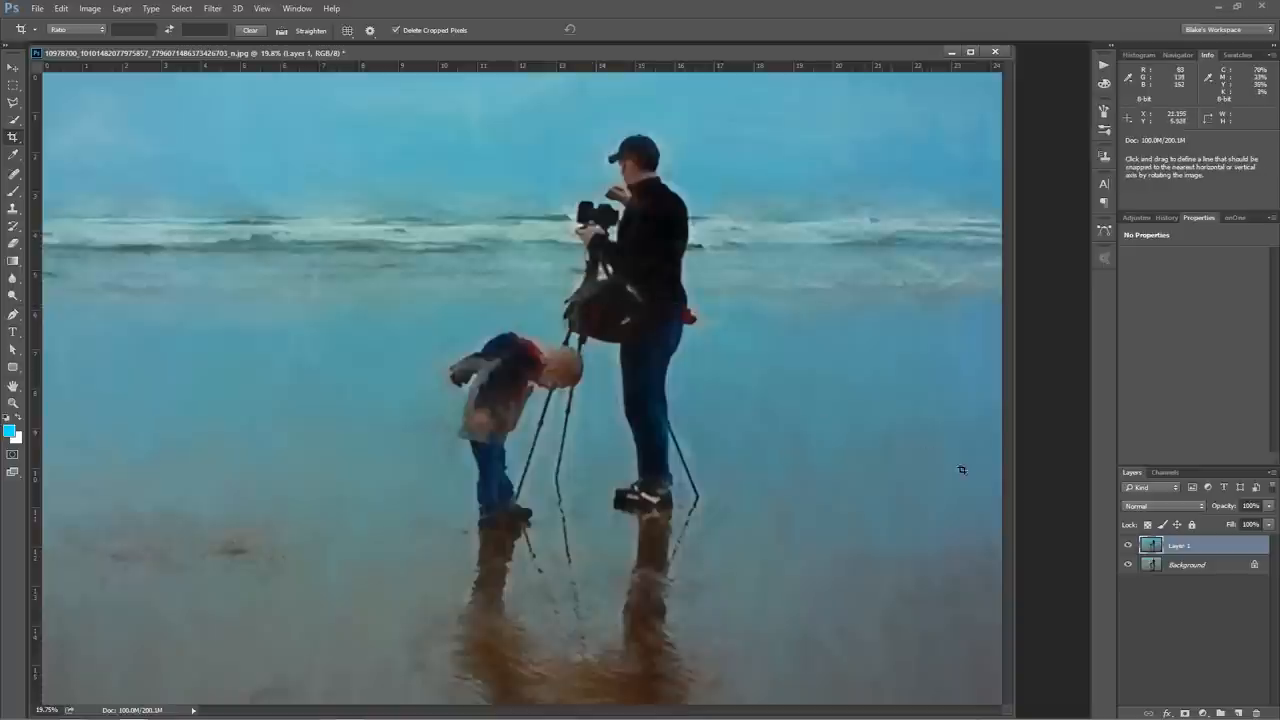
# - Duplicate Layer 1 with Ctrl+J, rerun the painting filter on the copy, and compare visibility
pyautogui.press('ctrl+j')
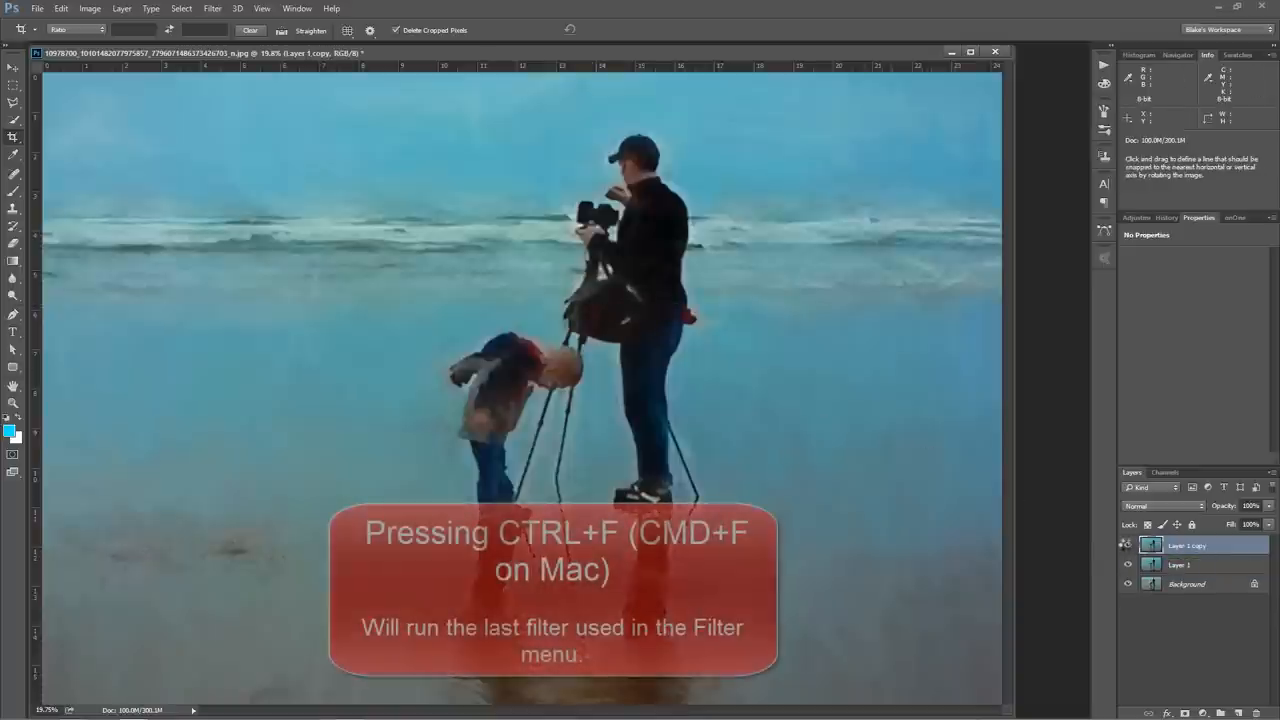
pyautogui.press('ctrl+f')
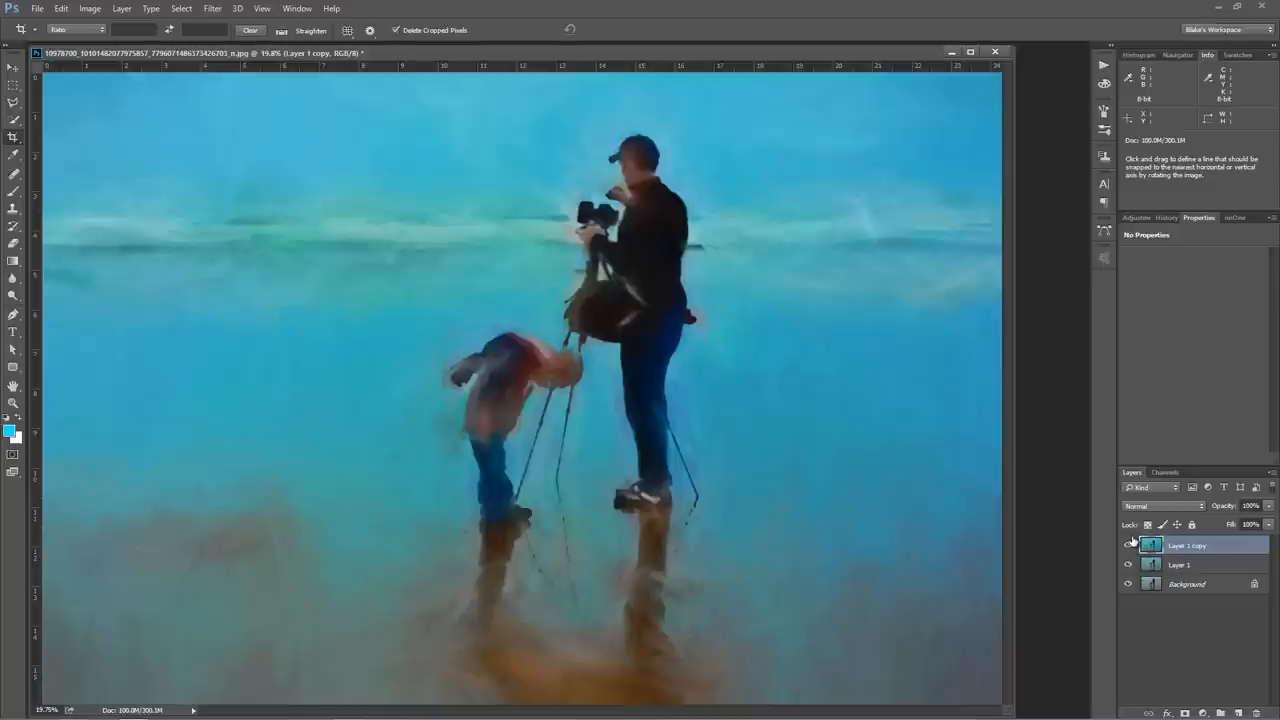
pyautogui.click(1128, 546)
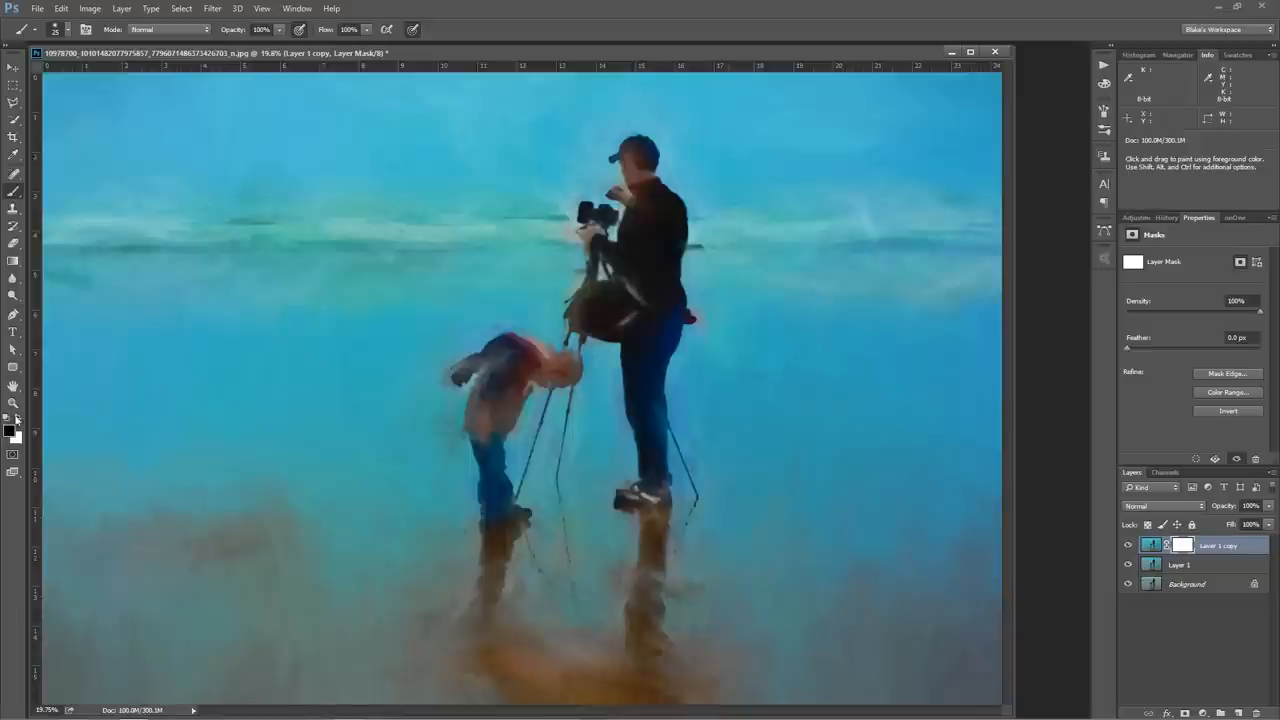
pyautogui.moveTo(580, 164)
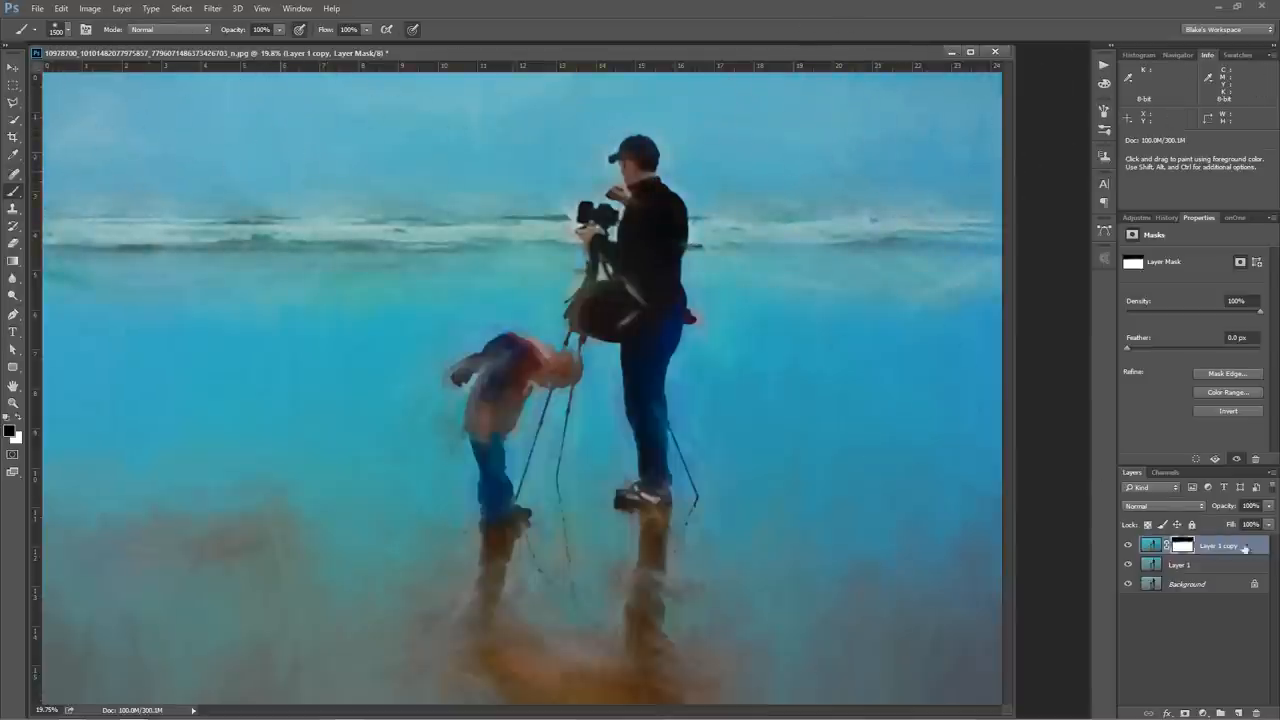
# - Target the Layer 1 copy's mask to paint black over the waves
pyautogui.click(1128, 564)
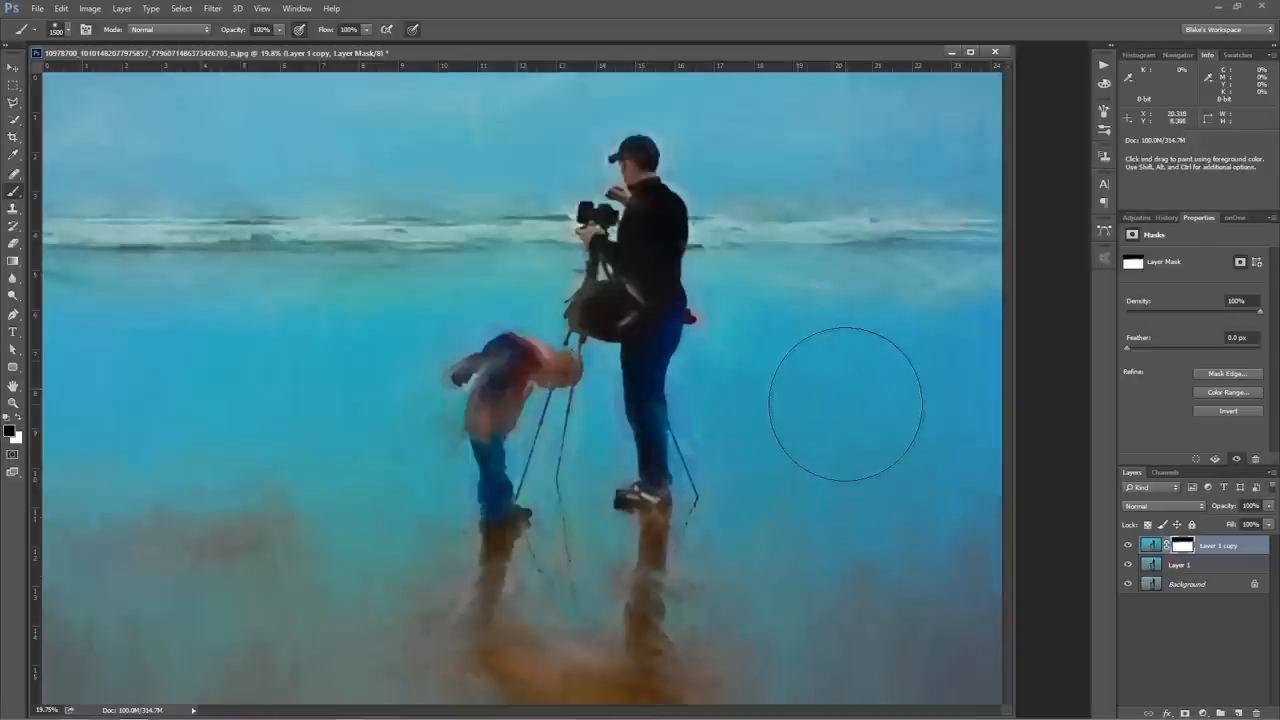
pyautogui.moveTo(920, 436)
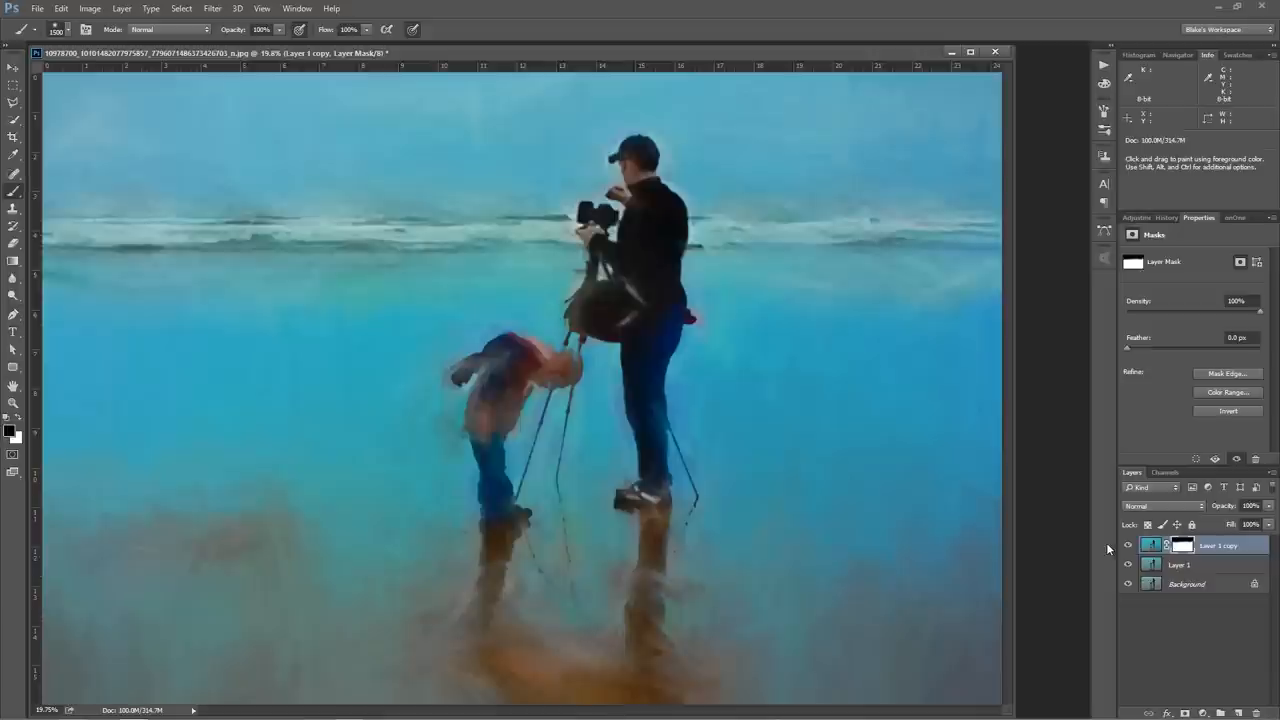
pyautogui.moveTo(938, 392)
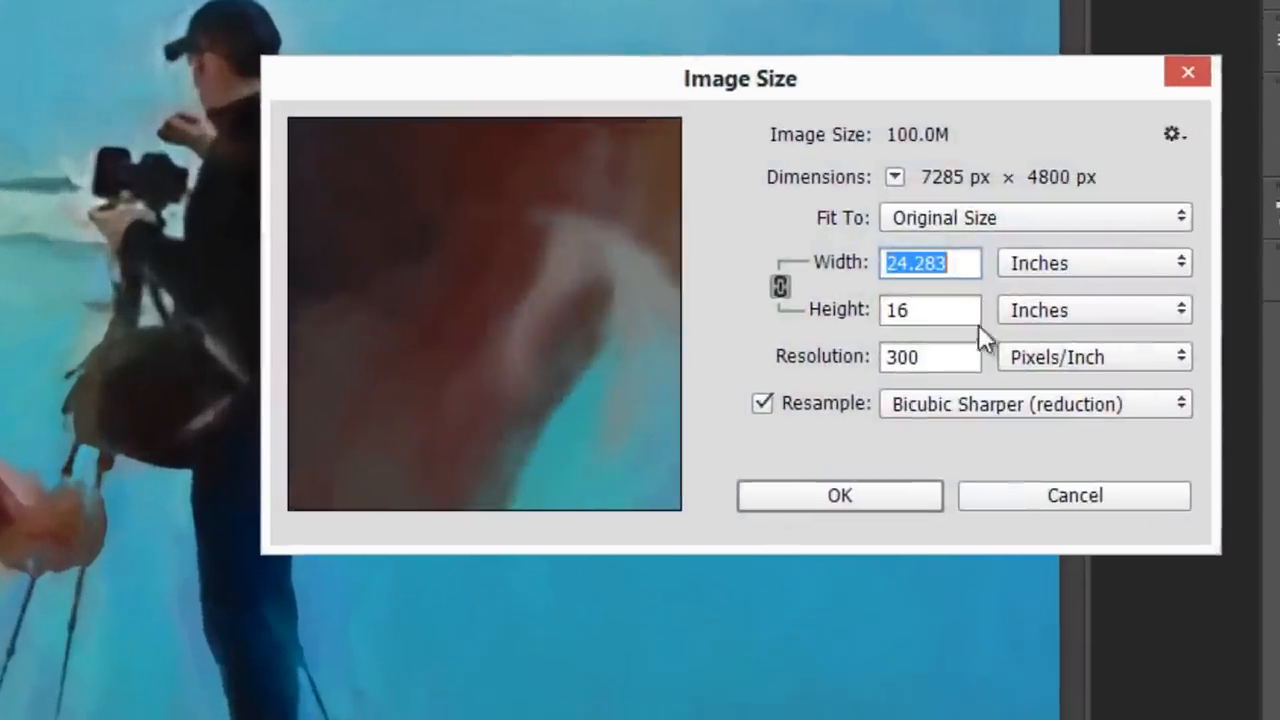
pyautogui.moveTo(968, 518)
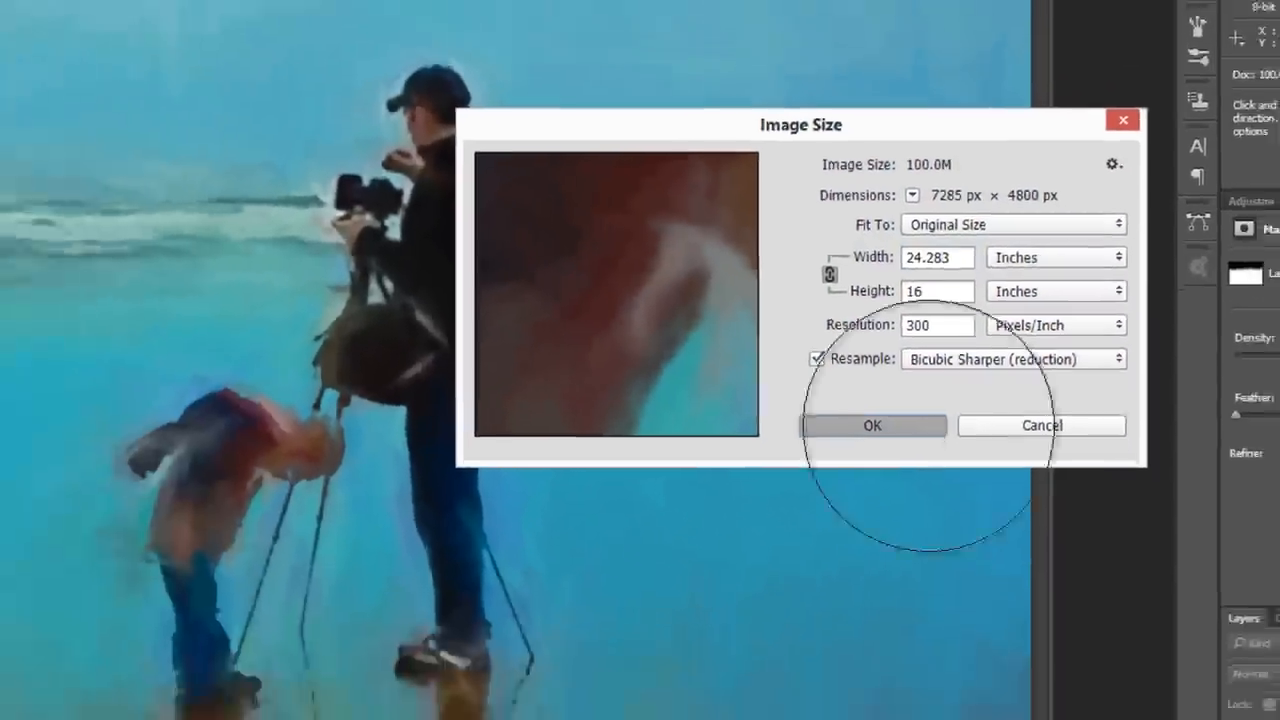
pyautogui.click(872, 424)
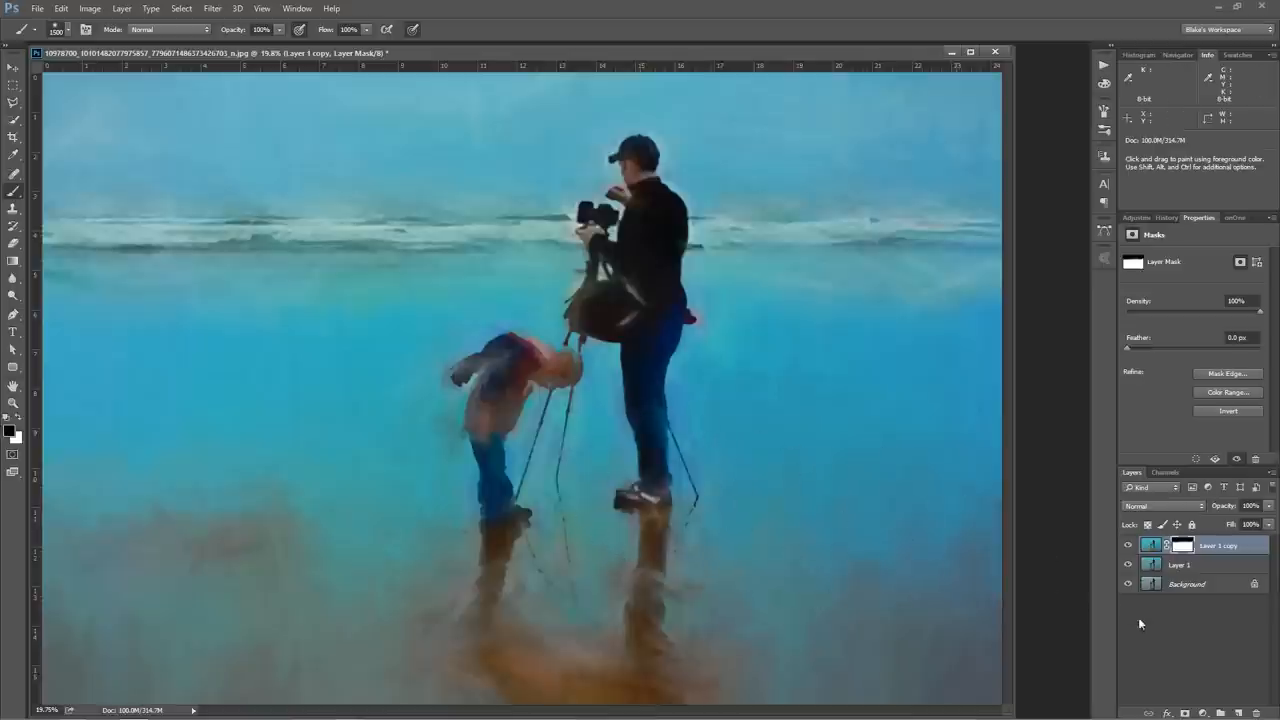
pyautogui.moveTo(1088, 560)
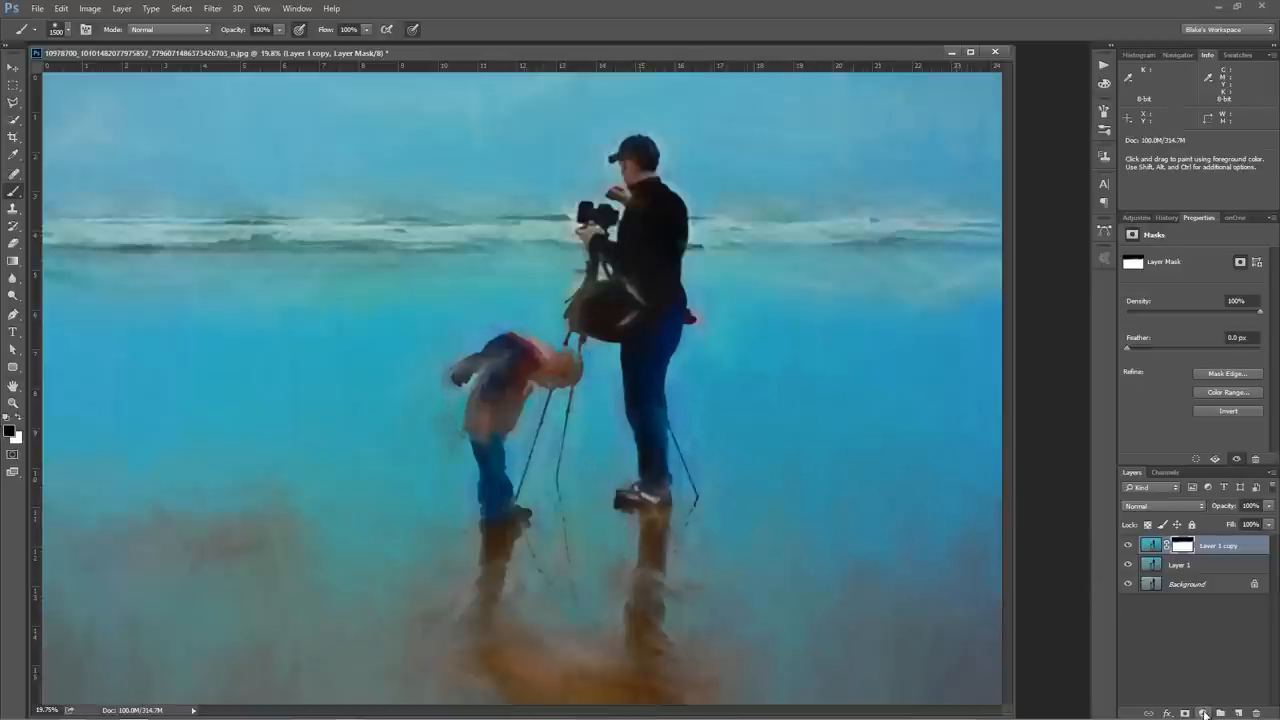
# - Add a Curves adjustment layer that brightens the painting, toggling it to compare
pyautogui.click(1204, 712)
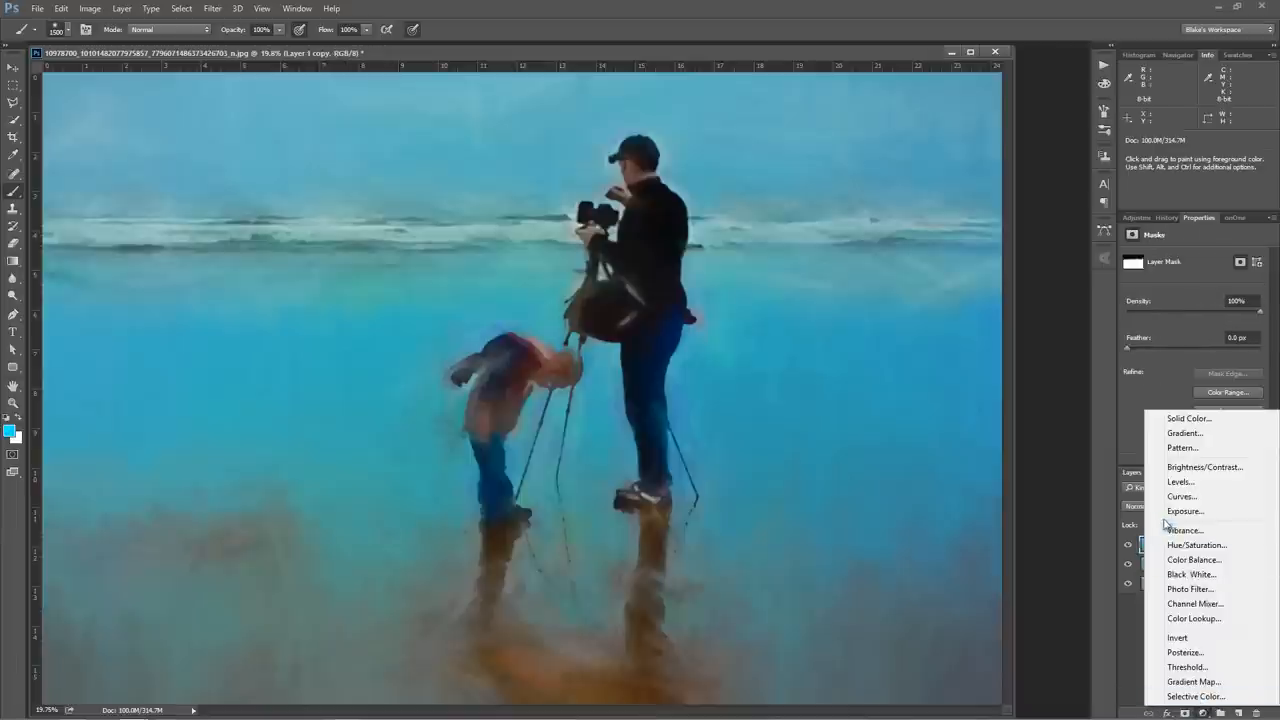
pyautogui.click(1180, 496)
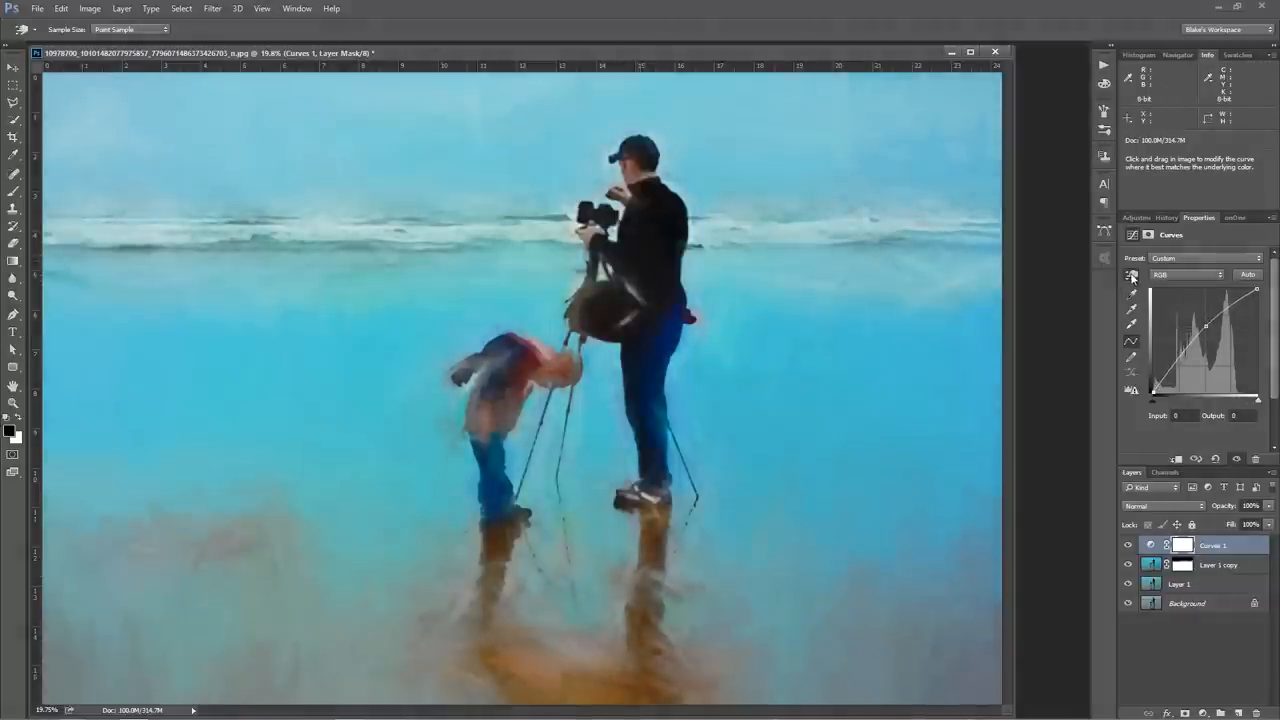
pyautogui.moveTo(1052, 388)
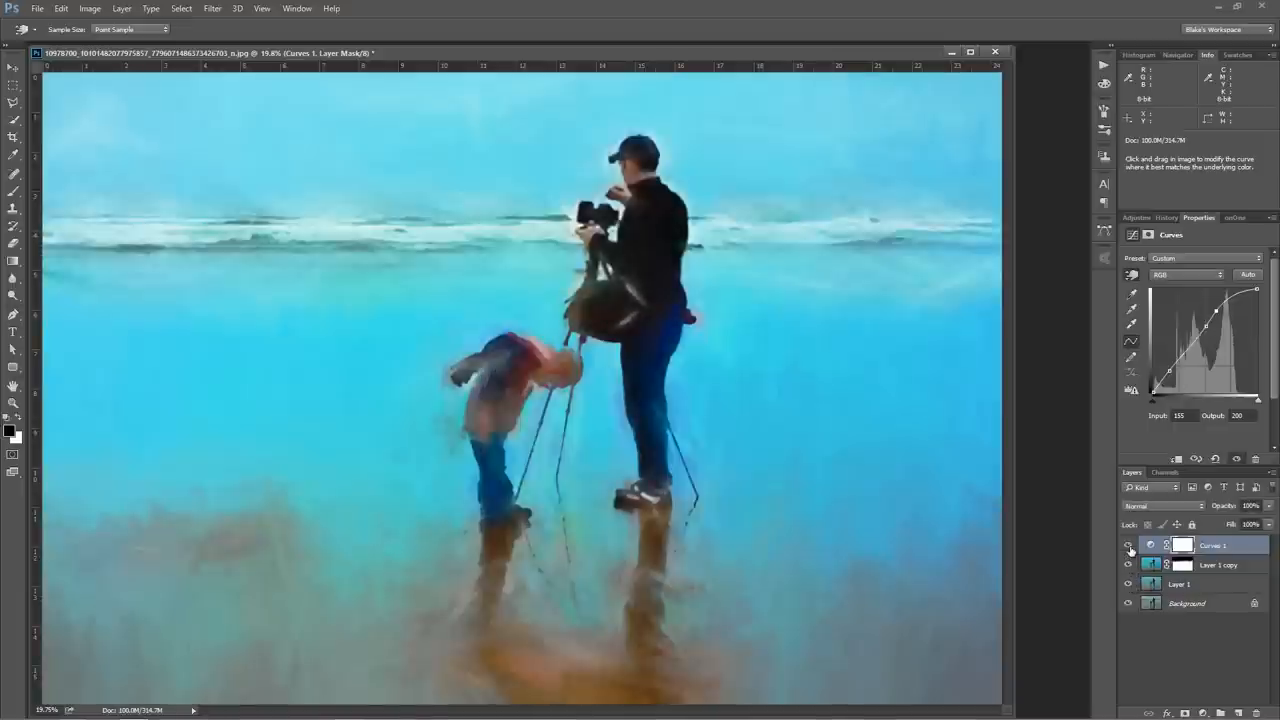
pyautogui.click(1128, 544)
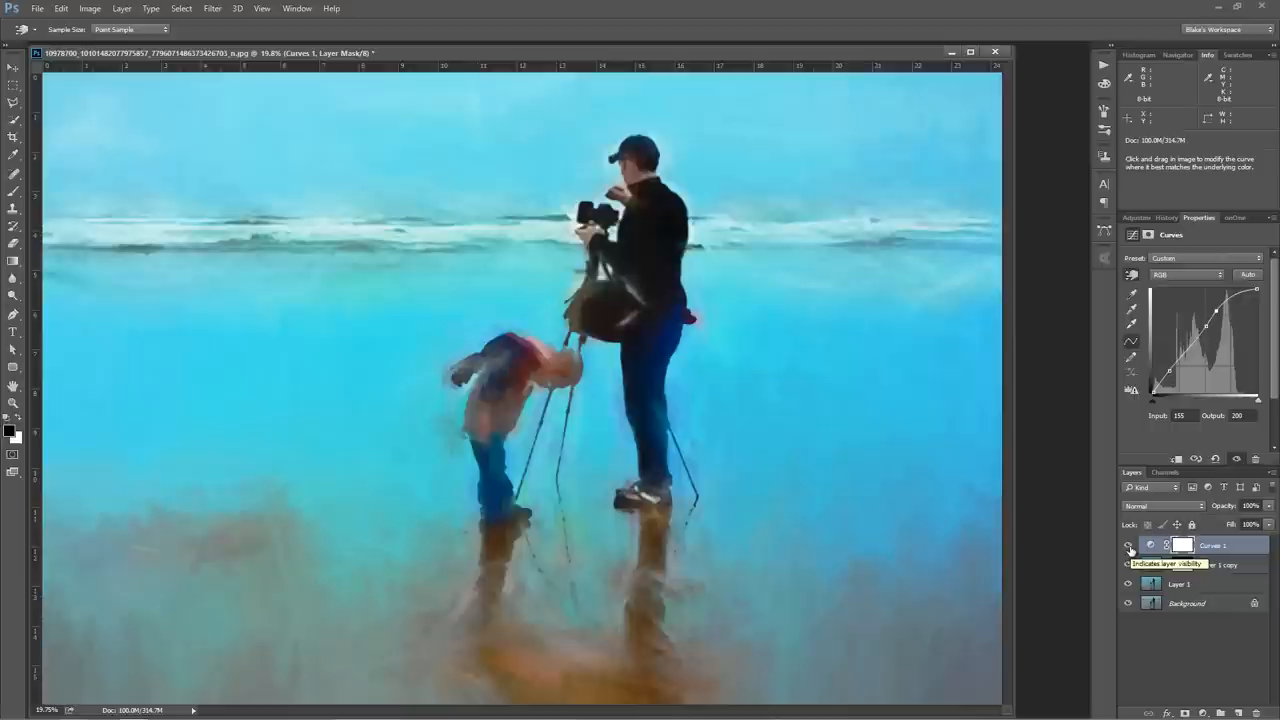